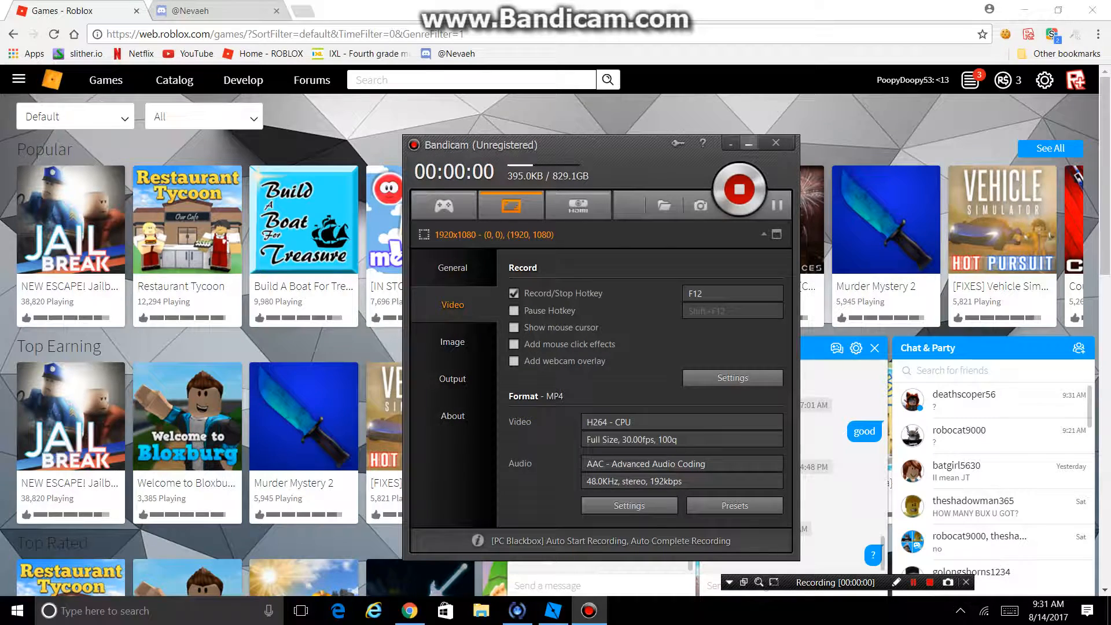
Step: Minimize the Bandicam window so recording continues with the Roblox page visible
click(774, 143)
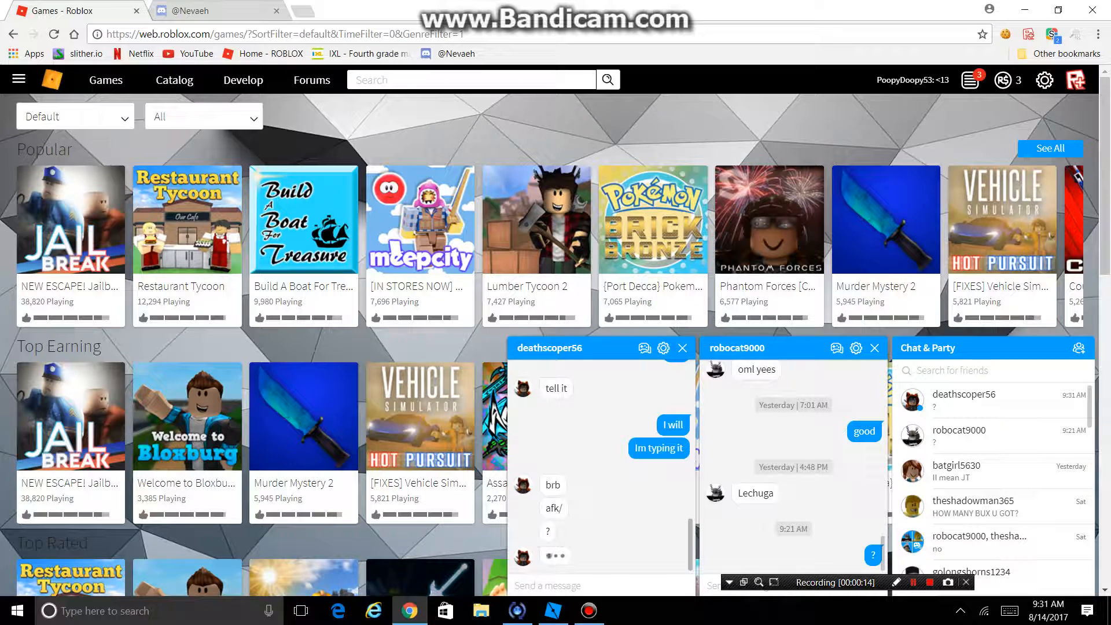
text(Bad)
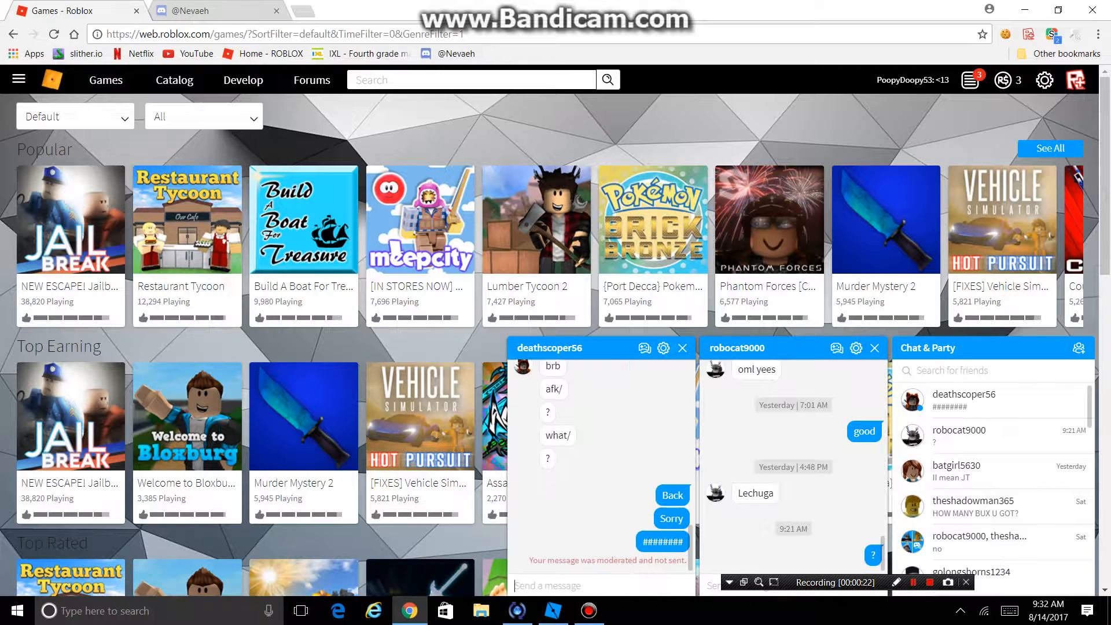
text(My p)
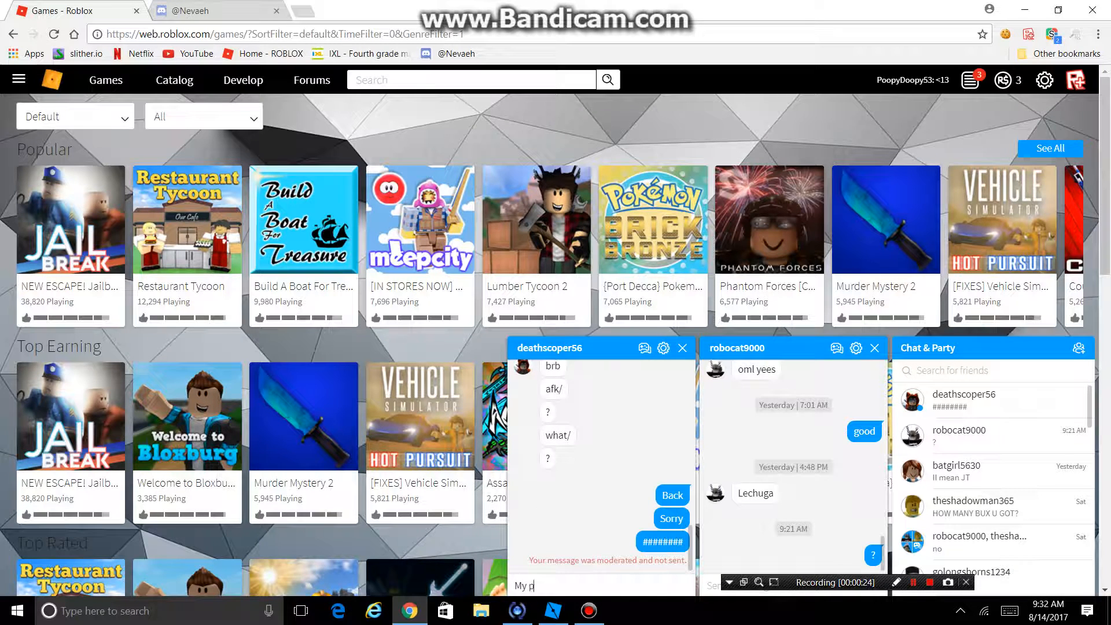
text(a$$)
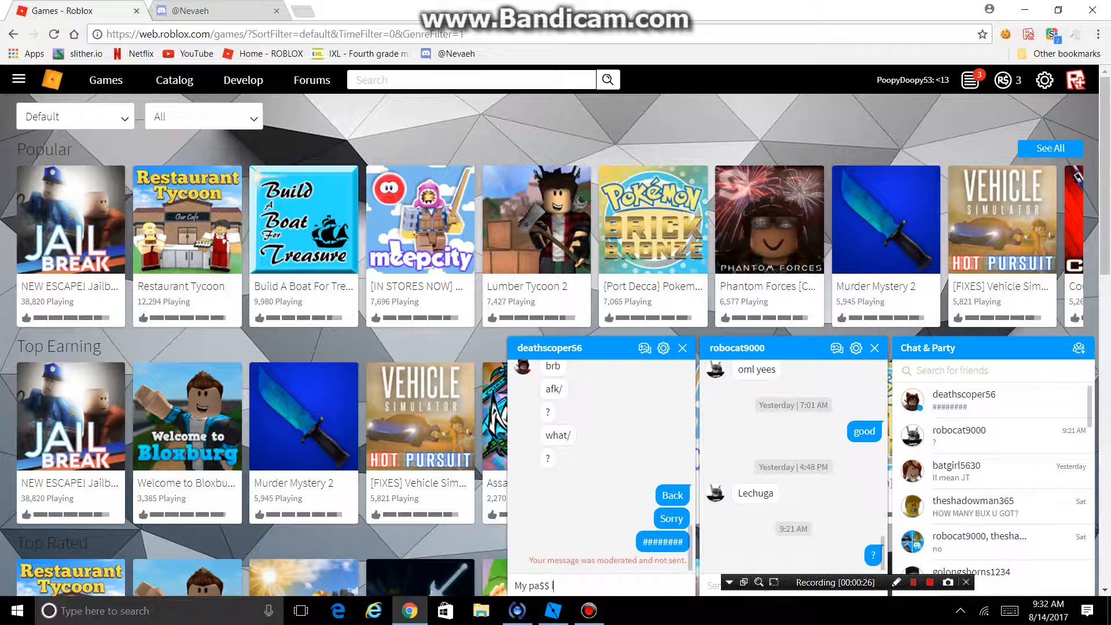
text(is: deathscope)
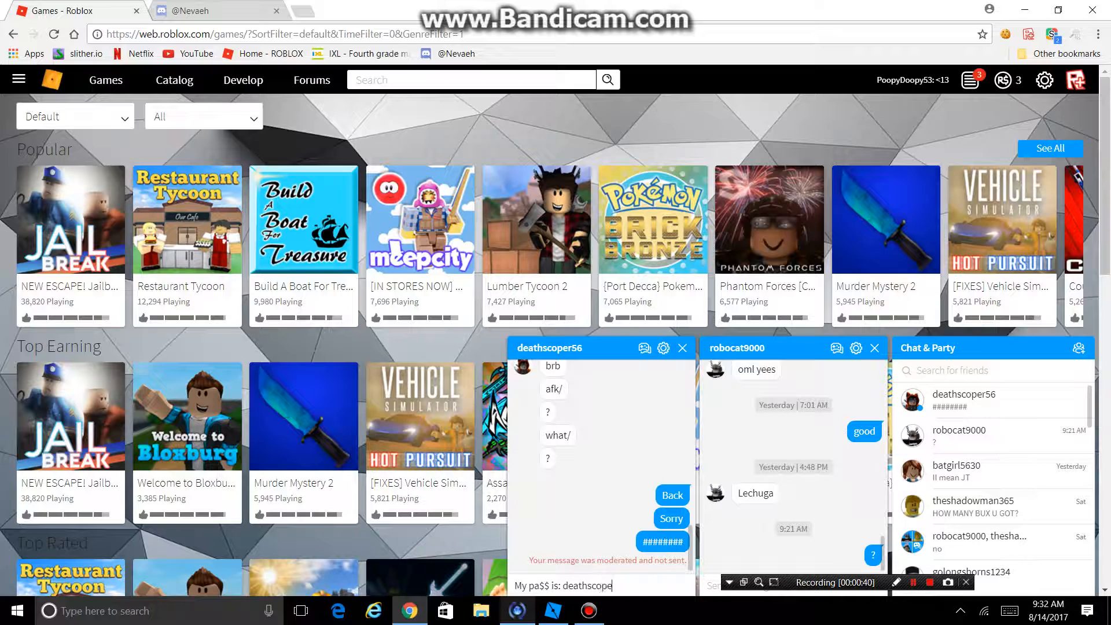
text(is)
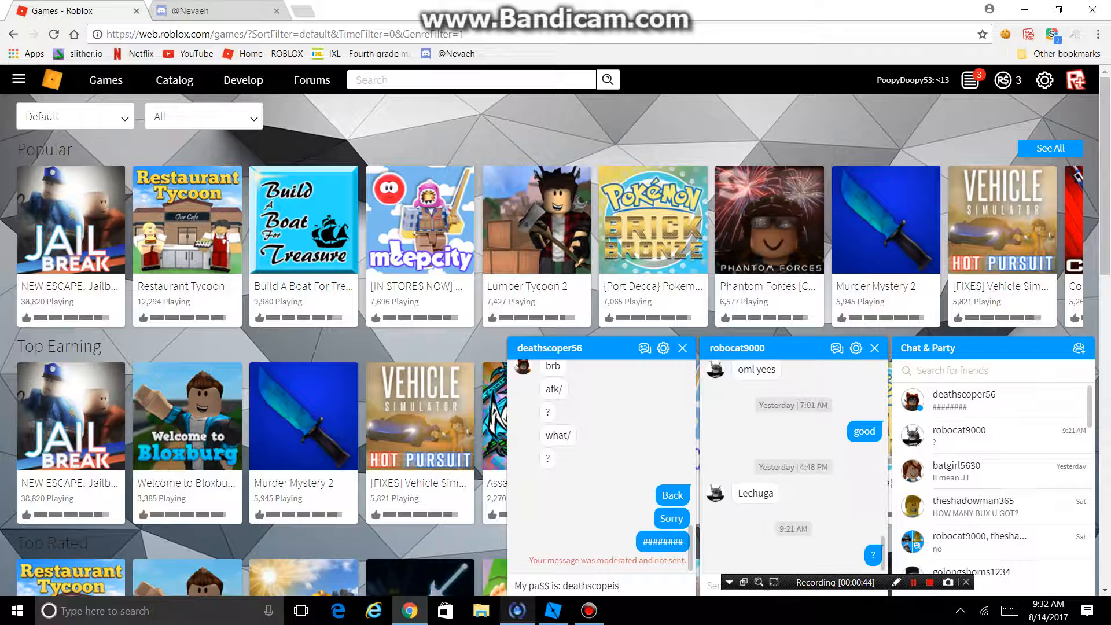
Step: Send further fragments including 'scam' and 'My pA$$' so the short ones go through
text(a)
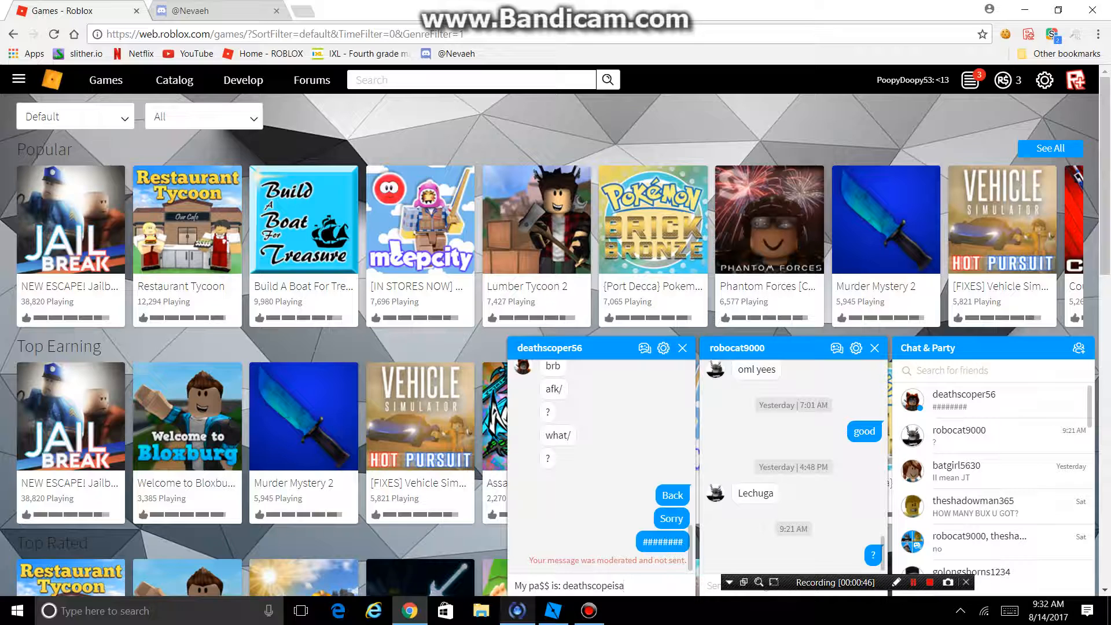
text(A)
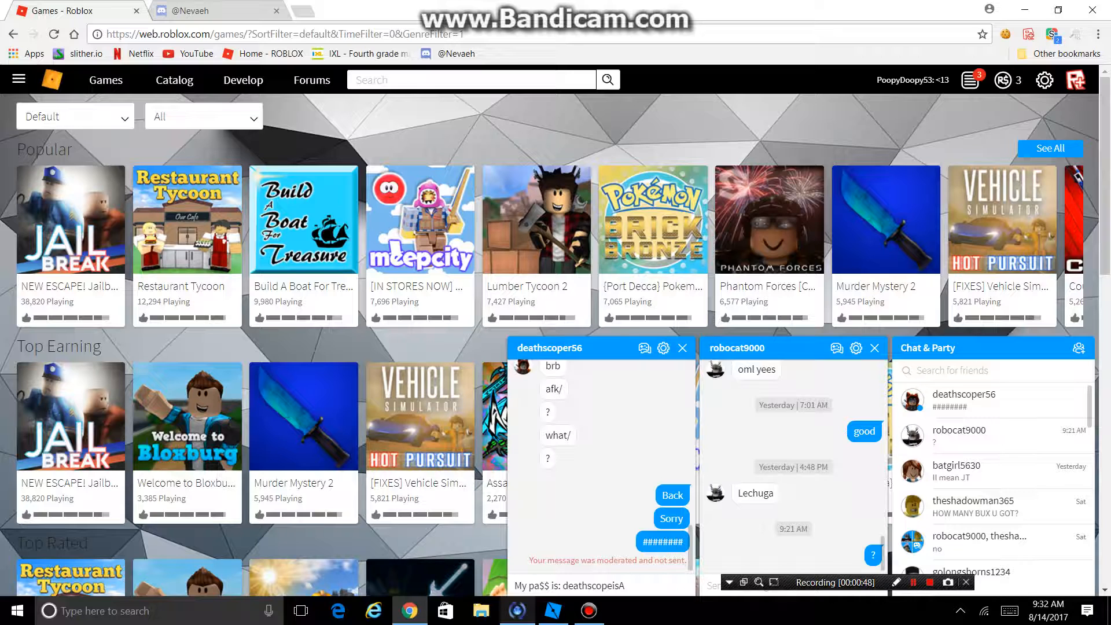
text(scam)
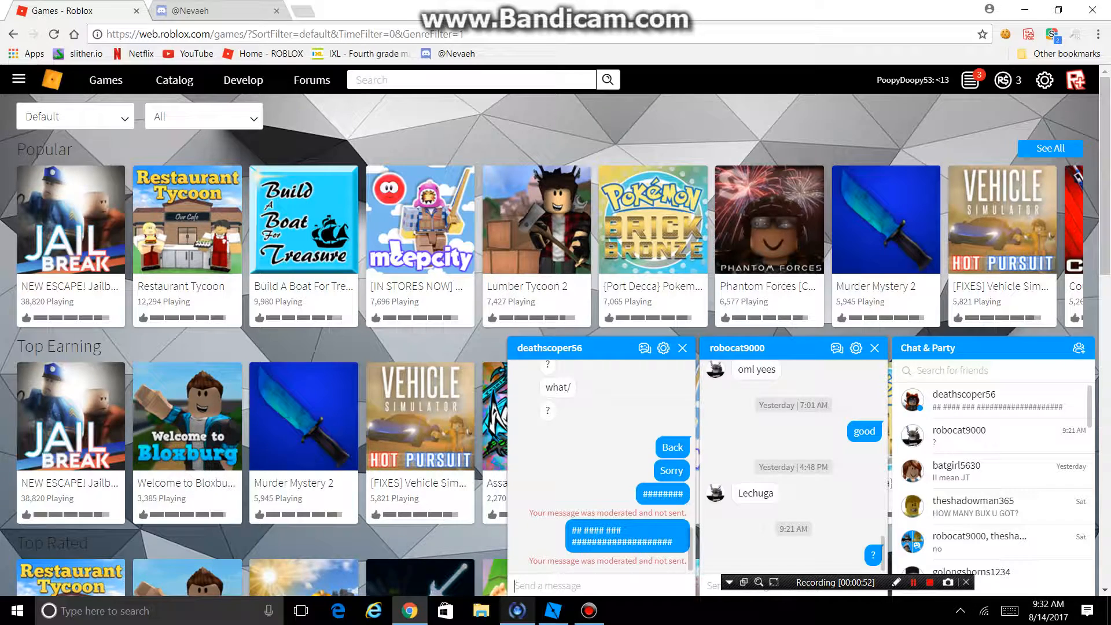
text(My p)
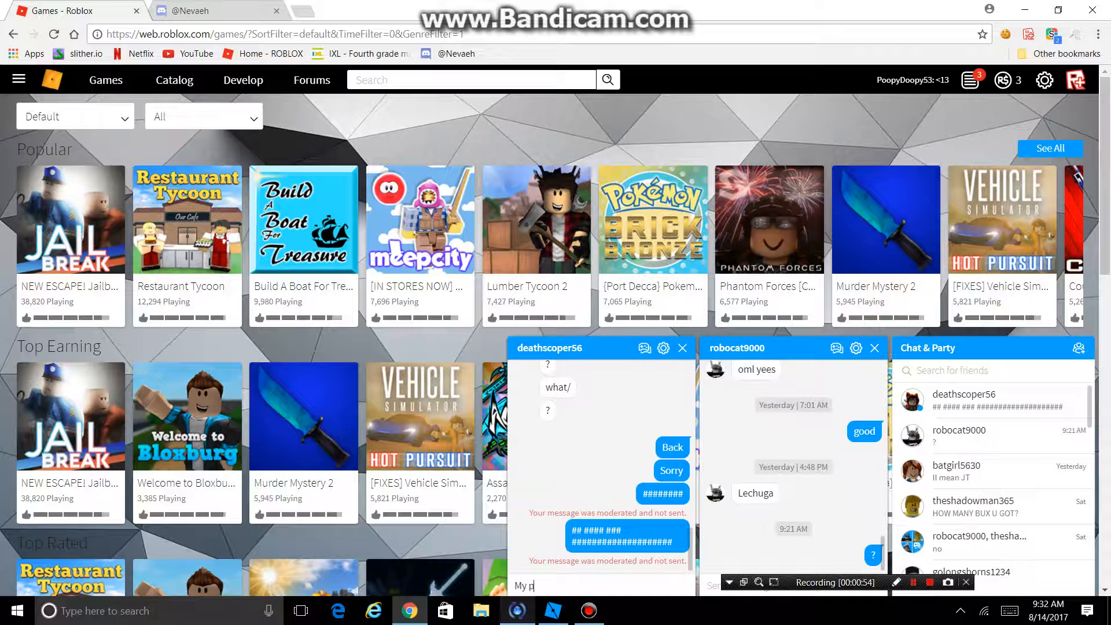
text(A)
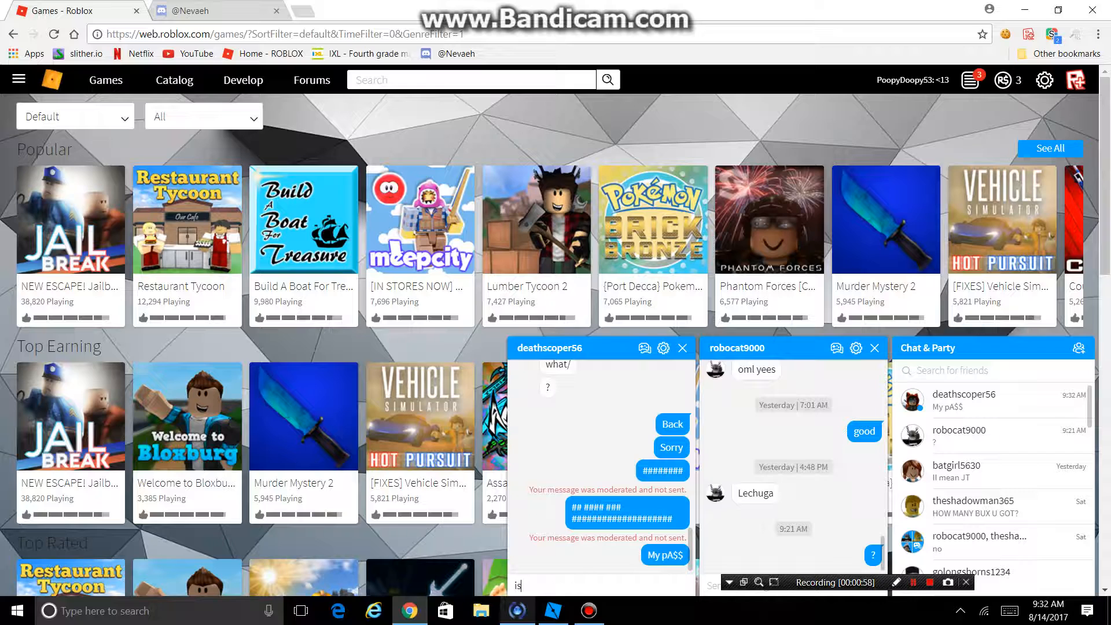
key(Return)
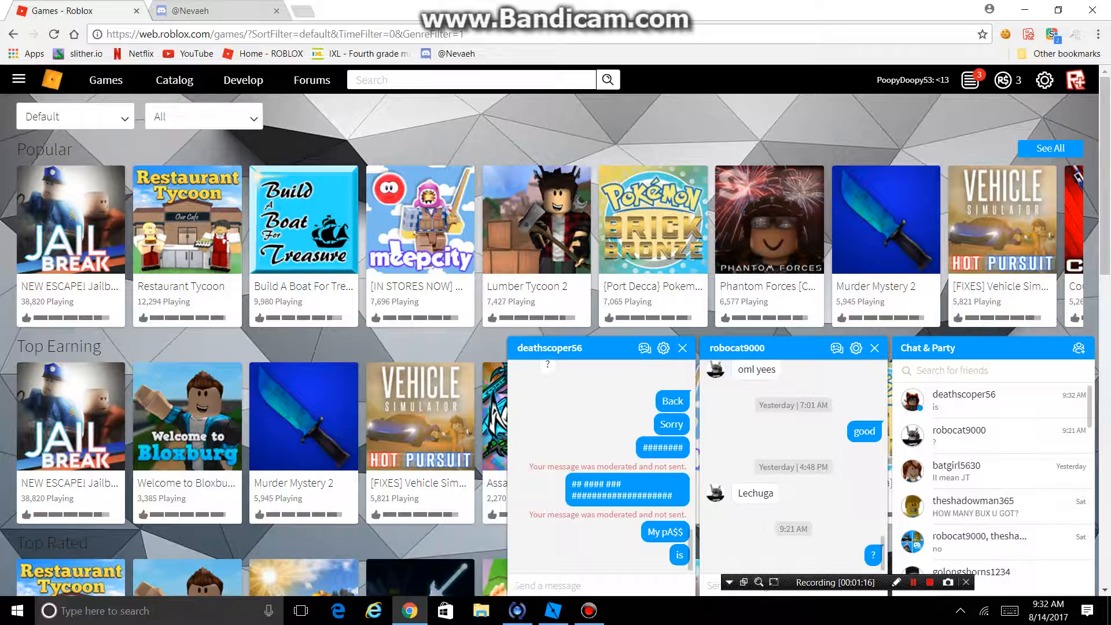
Step: Send '1233321' and a first 'hello itsme' attempt in the friend's chat
text(1233)
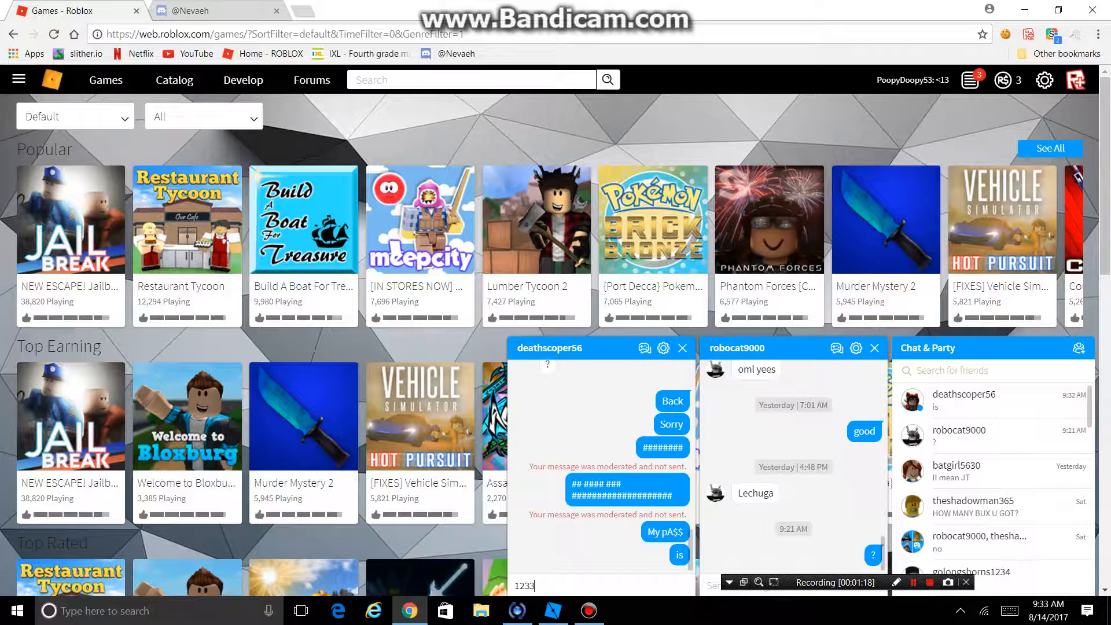
text(321)
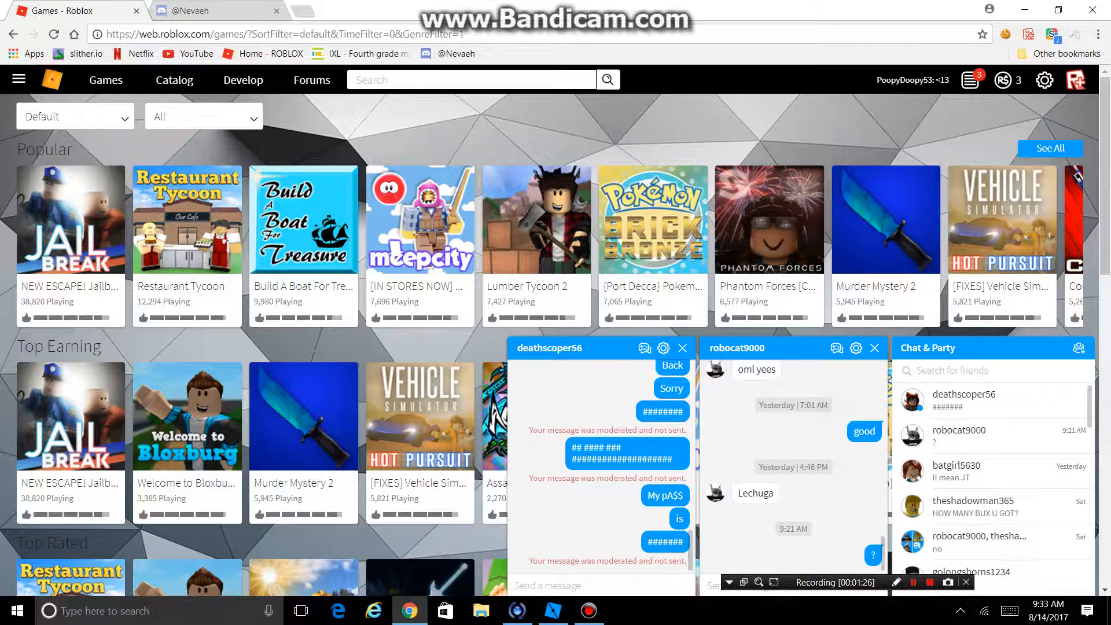
text(hello)
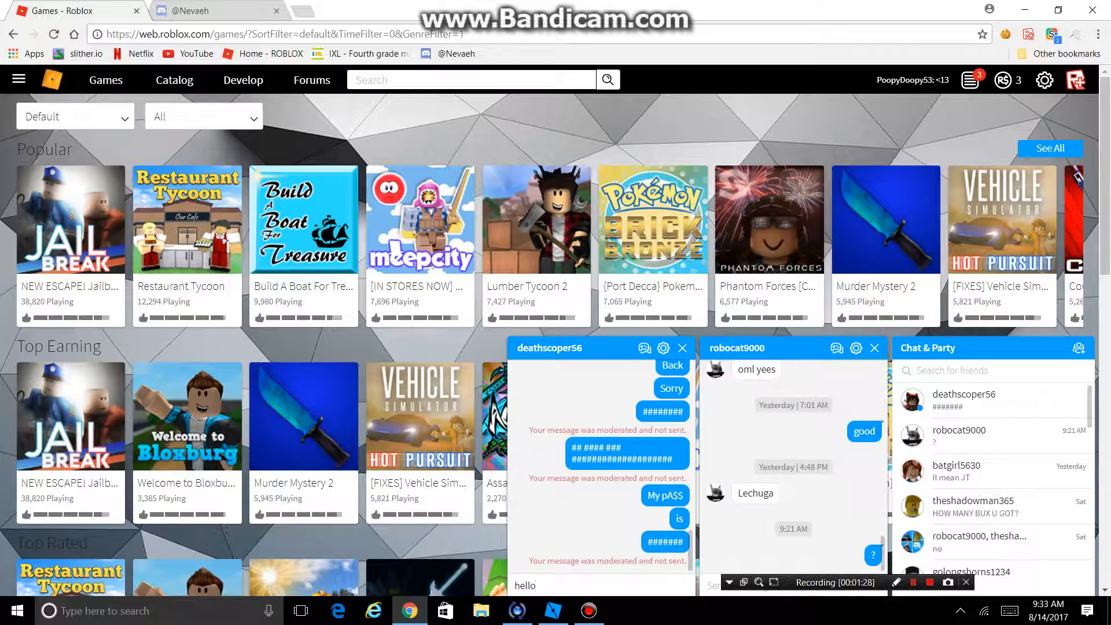
text(itsme1)
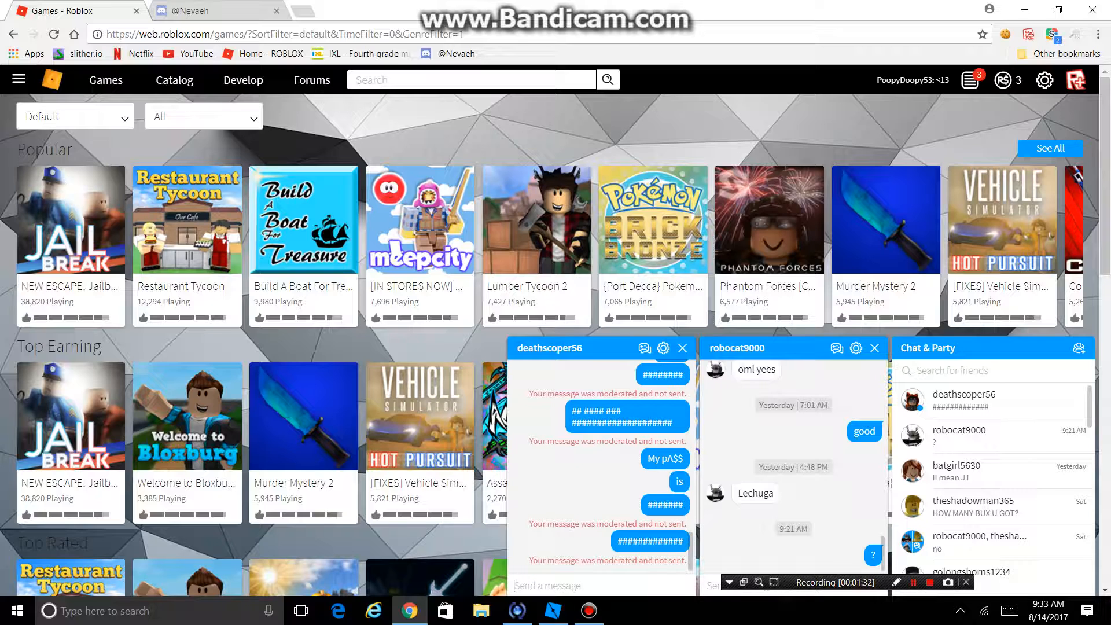
text(hello i)
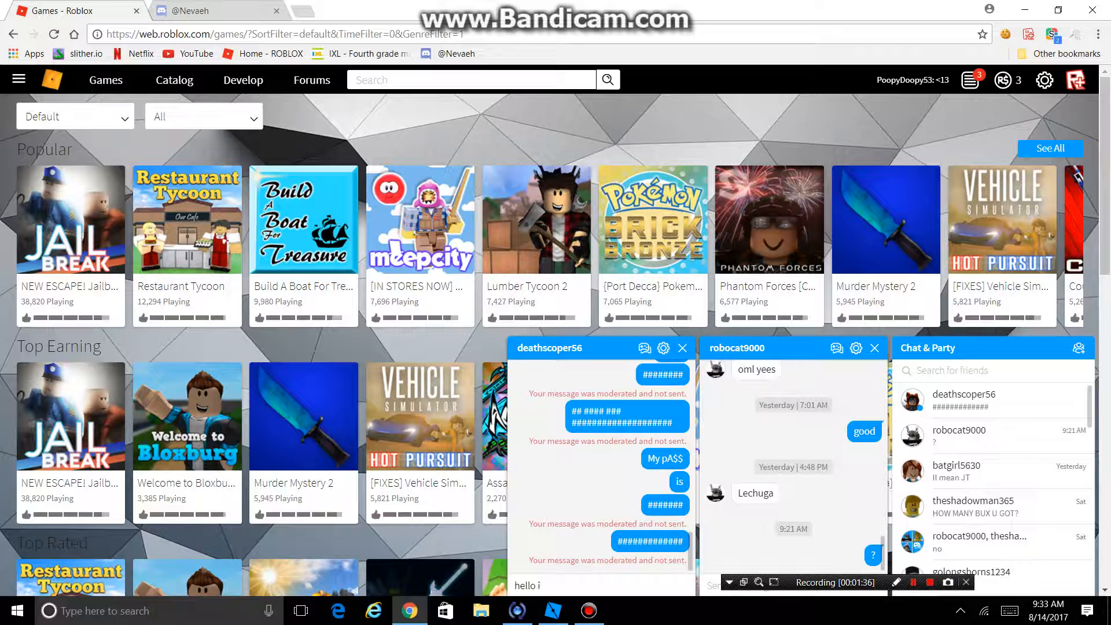
text(ts m)
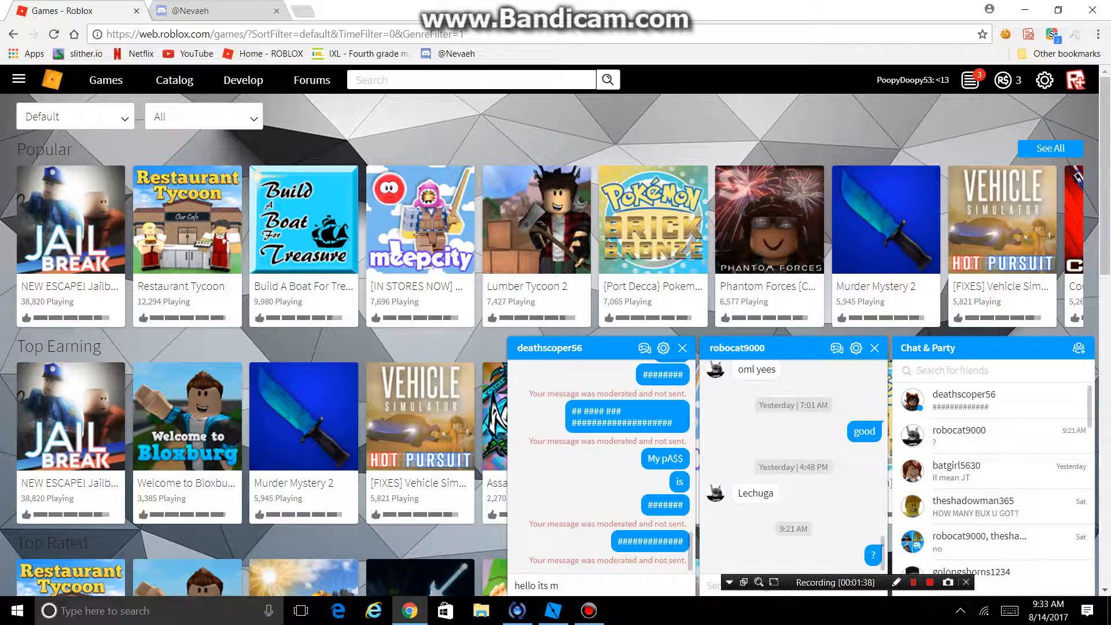
text(e)
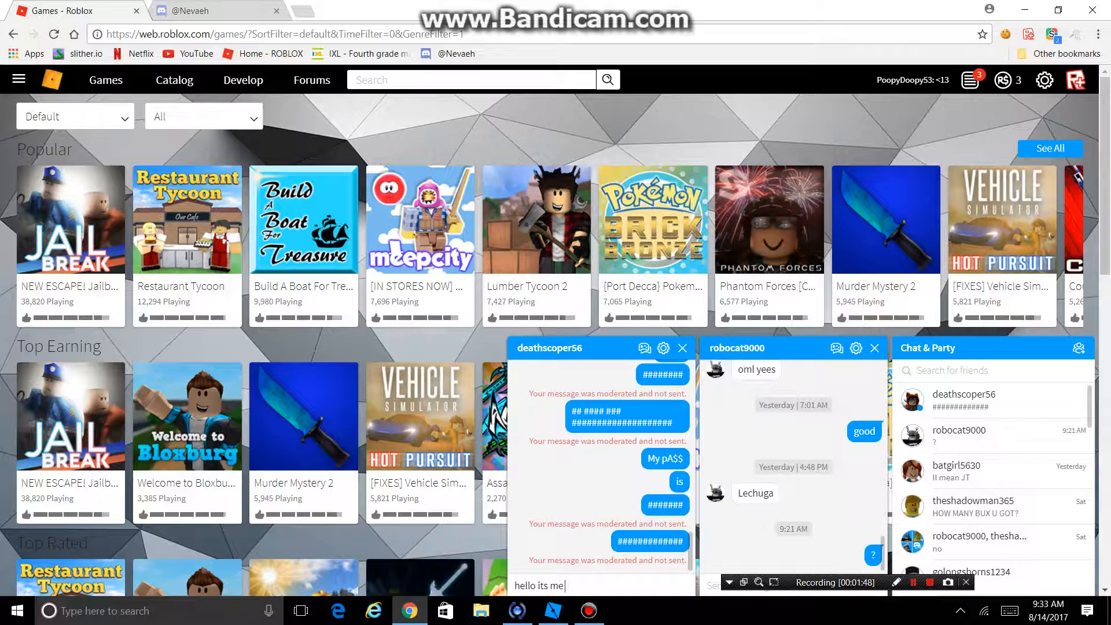
text(bacon)
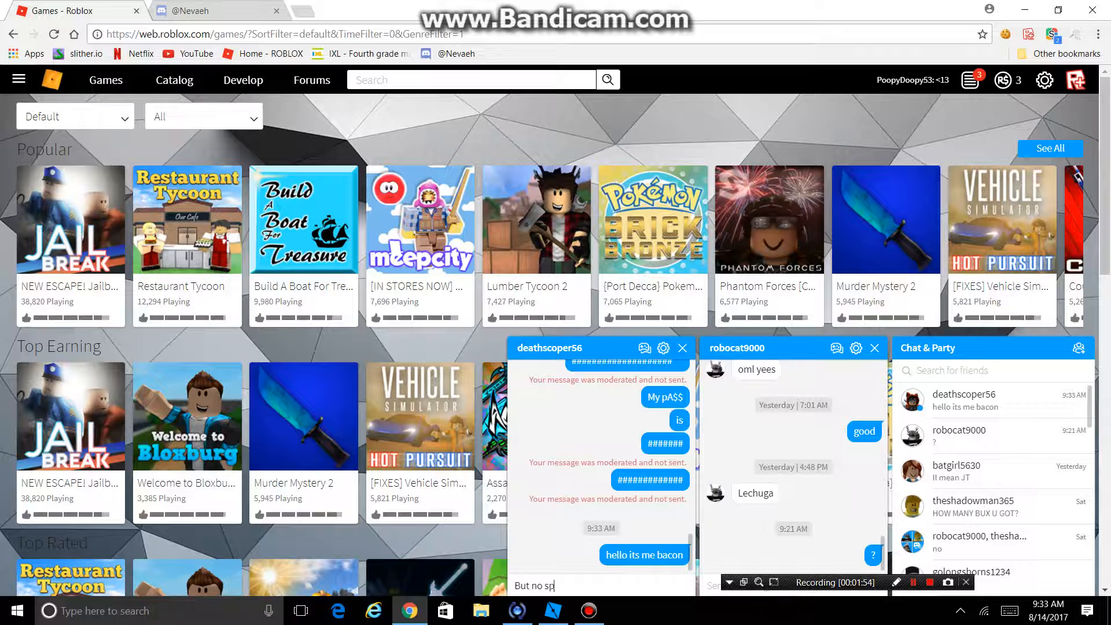
key(Return)
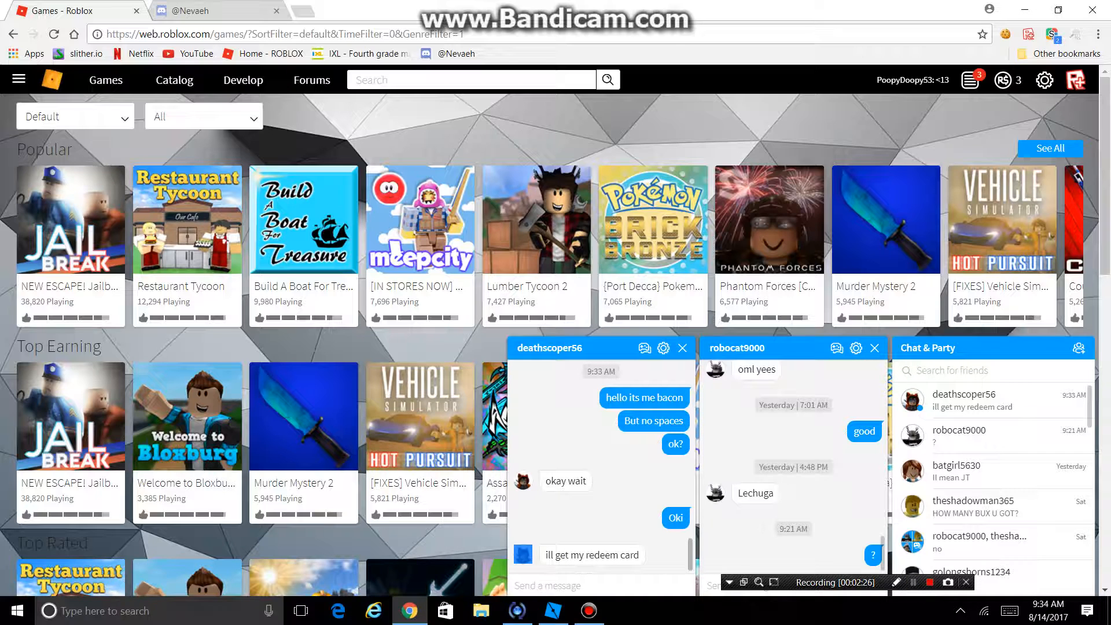
click(897, 582)
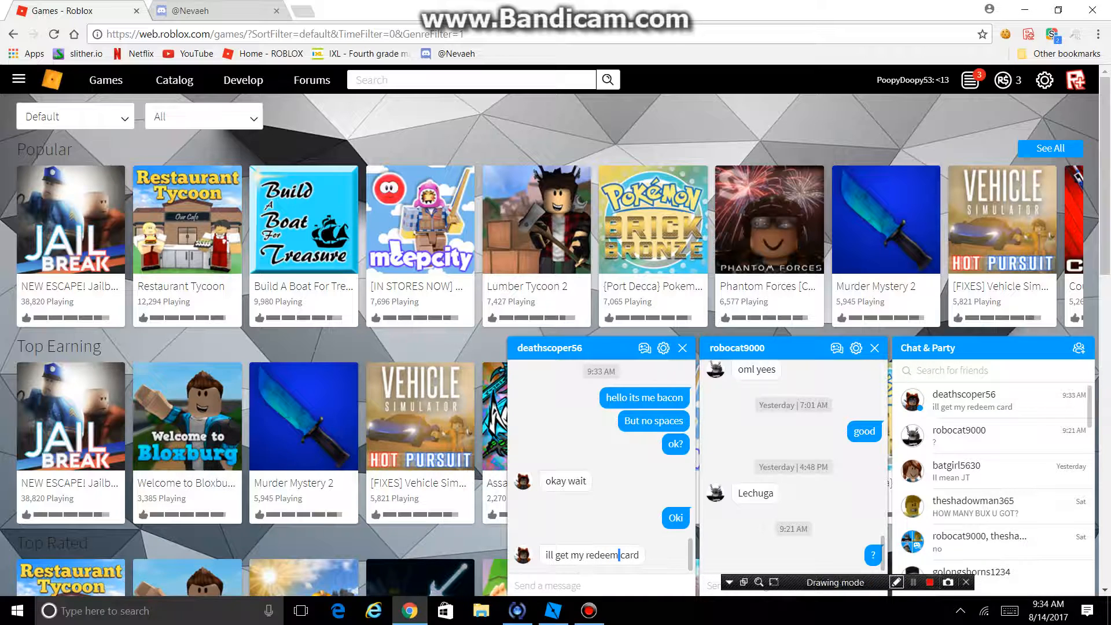
click(896, 582)
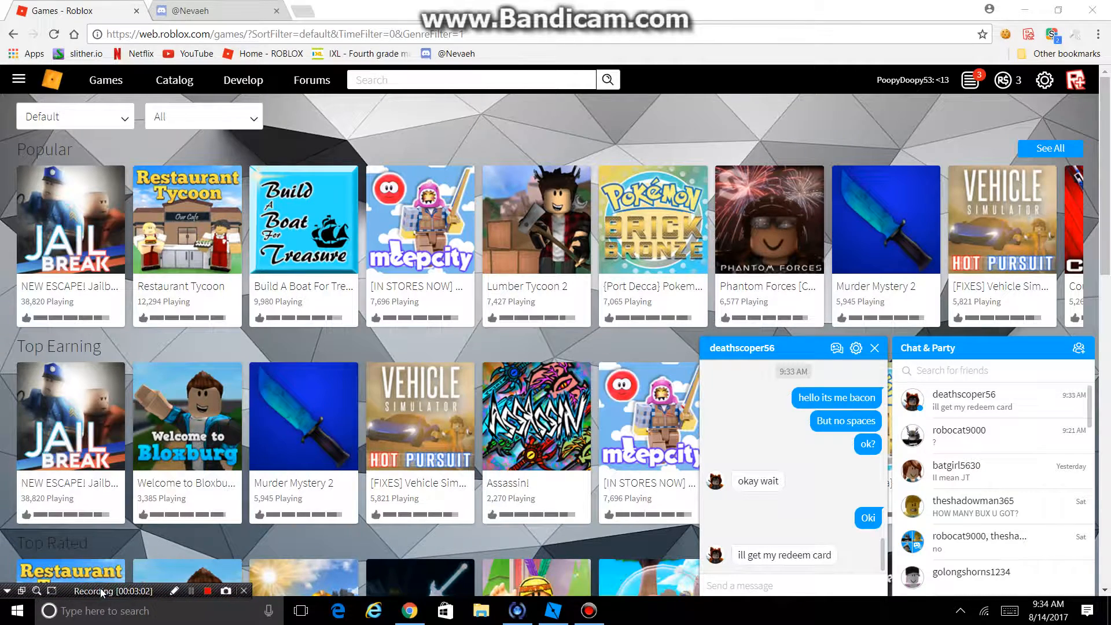
click(55, 34)
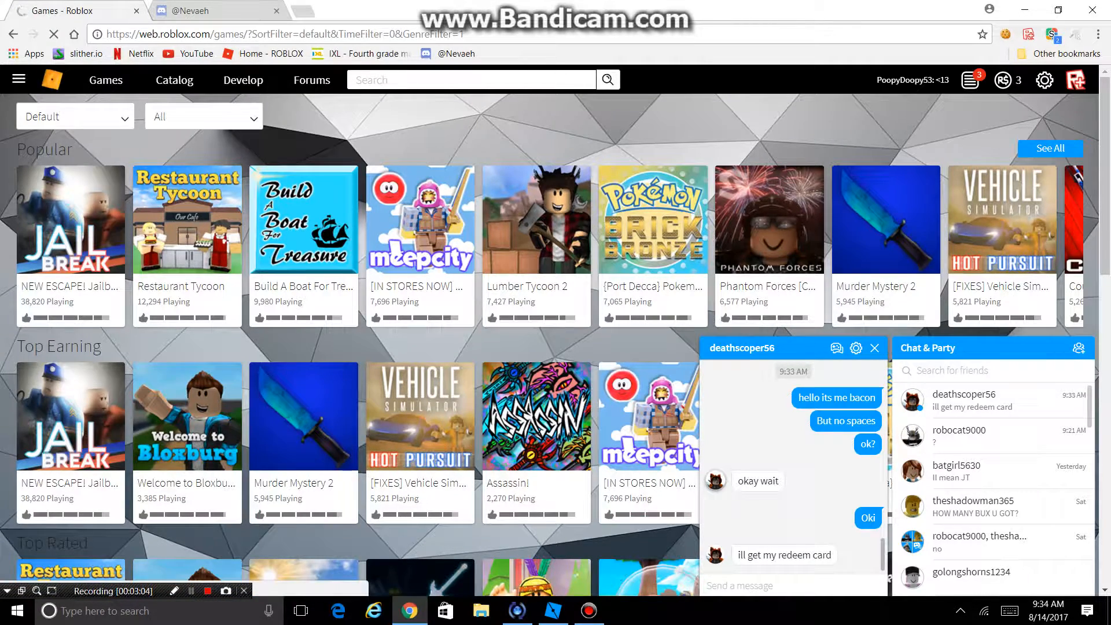
click(741, 348)
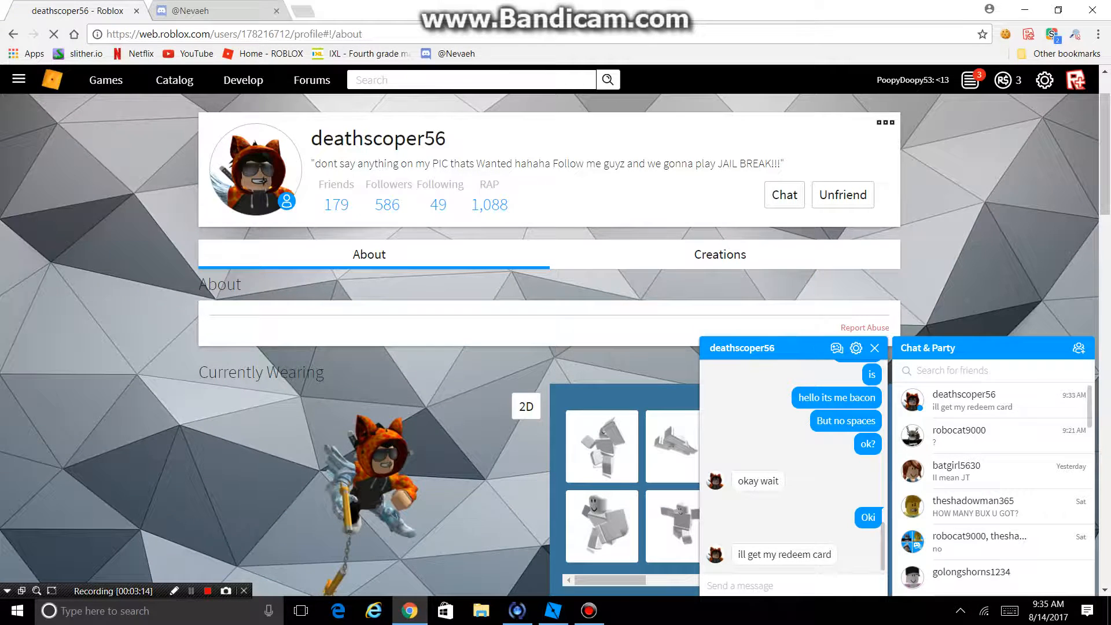
scroll(down, 3)
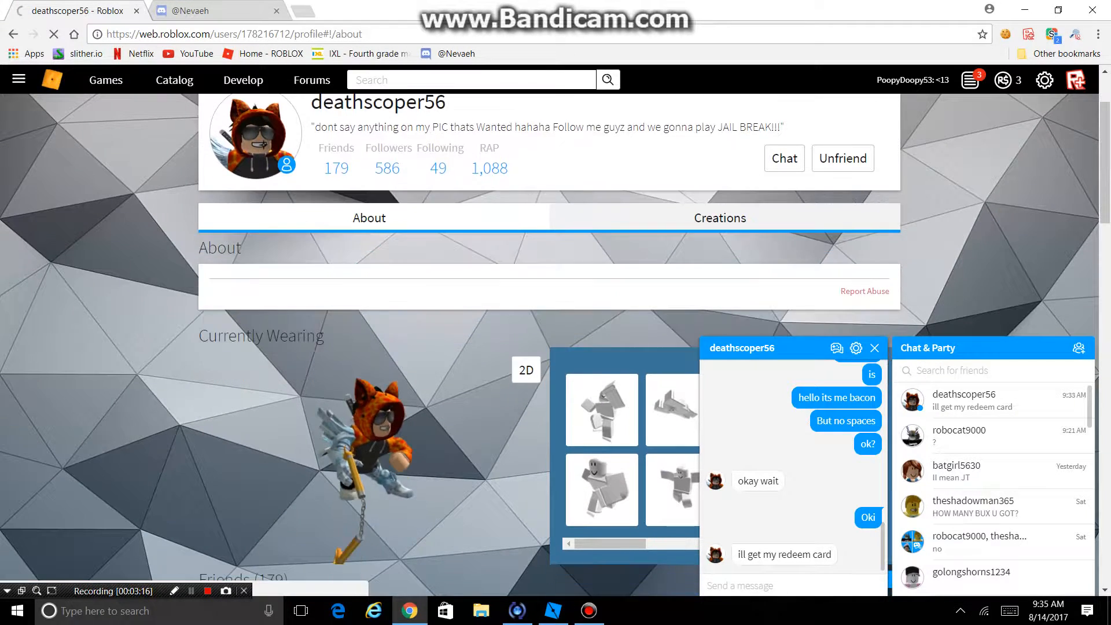
scroll(down, 3)
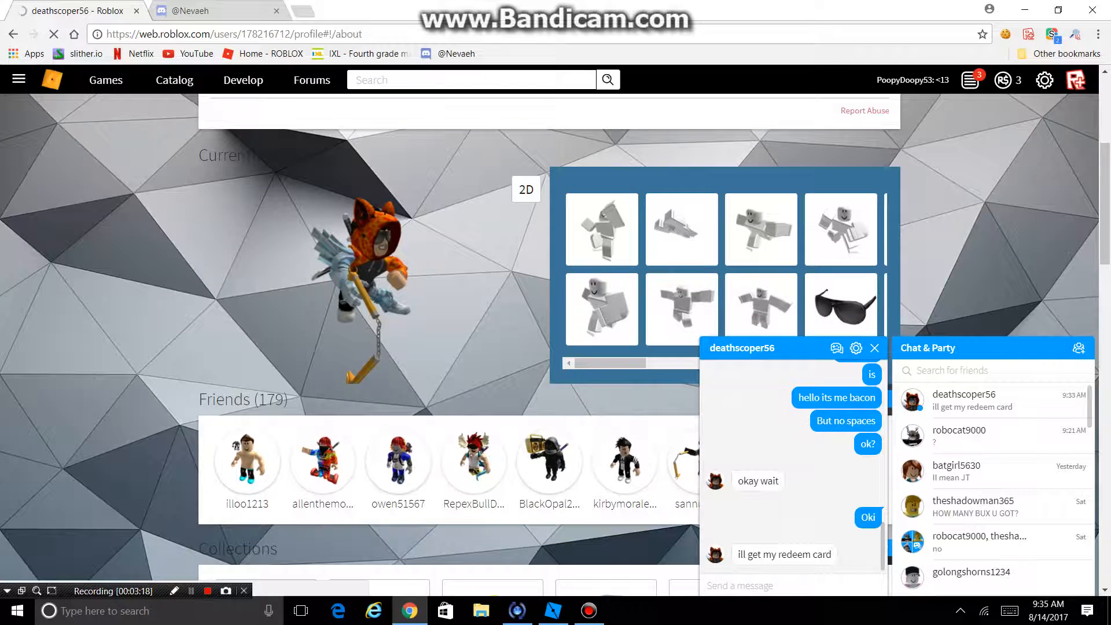
click(875, 348)
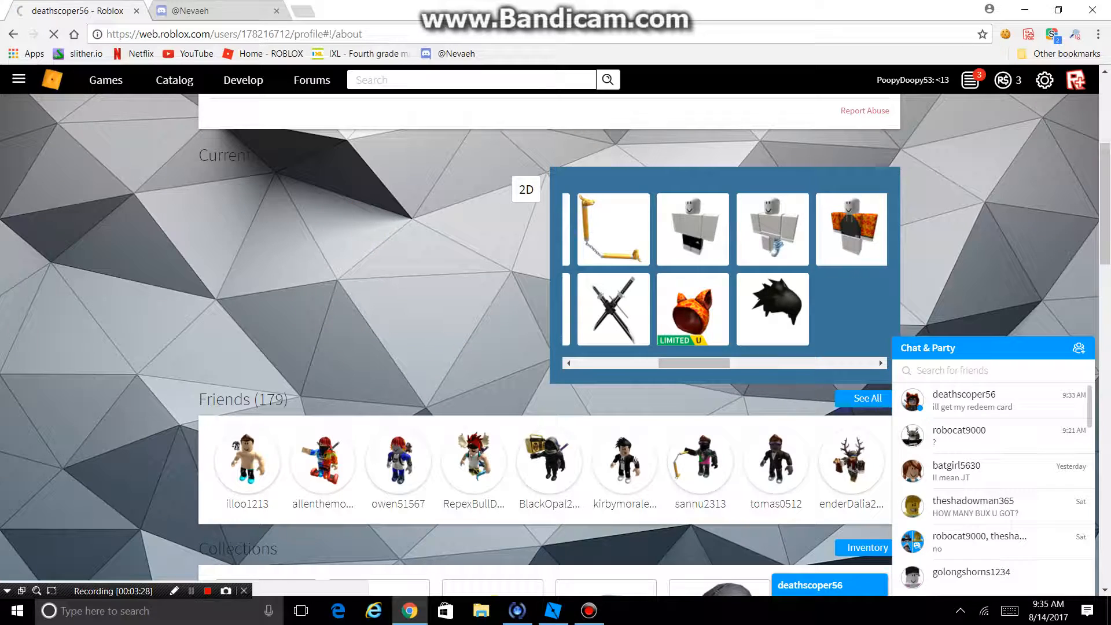
Step: Open the Birth of the Dragon Nunchucks catalog item page
click(611, 228)
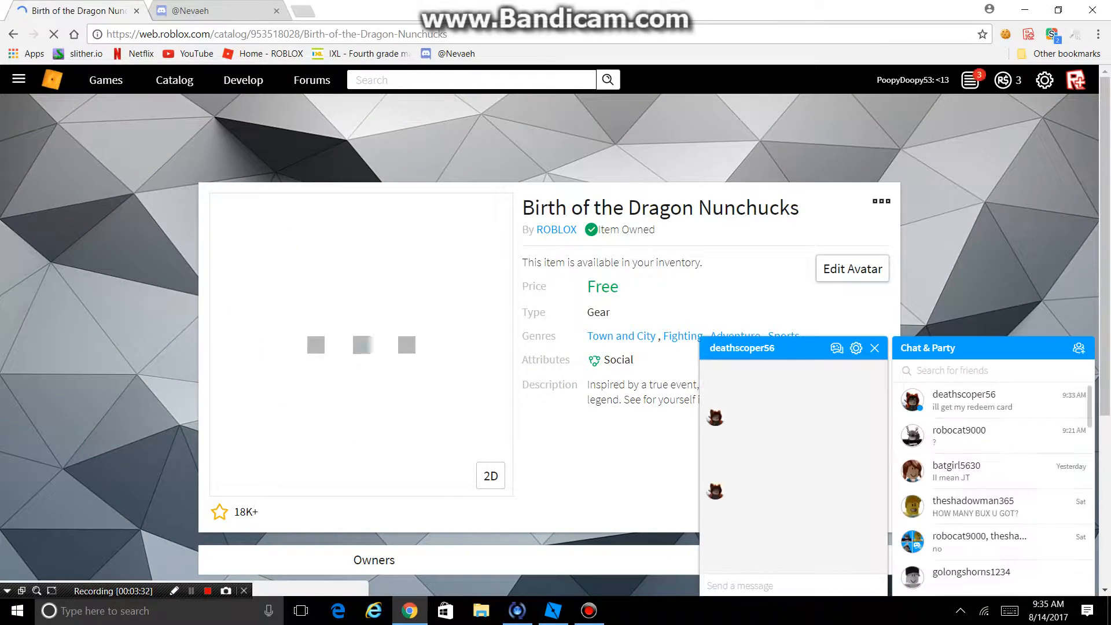
Step: Go from the nunchucks item page to the Avatar Editor via Edit Avatar
click(851, 269)
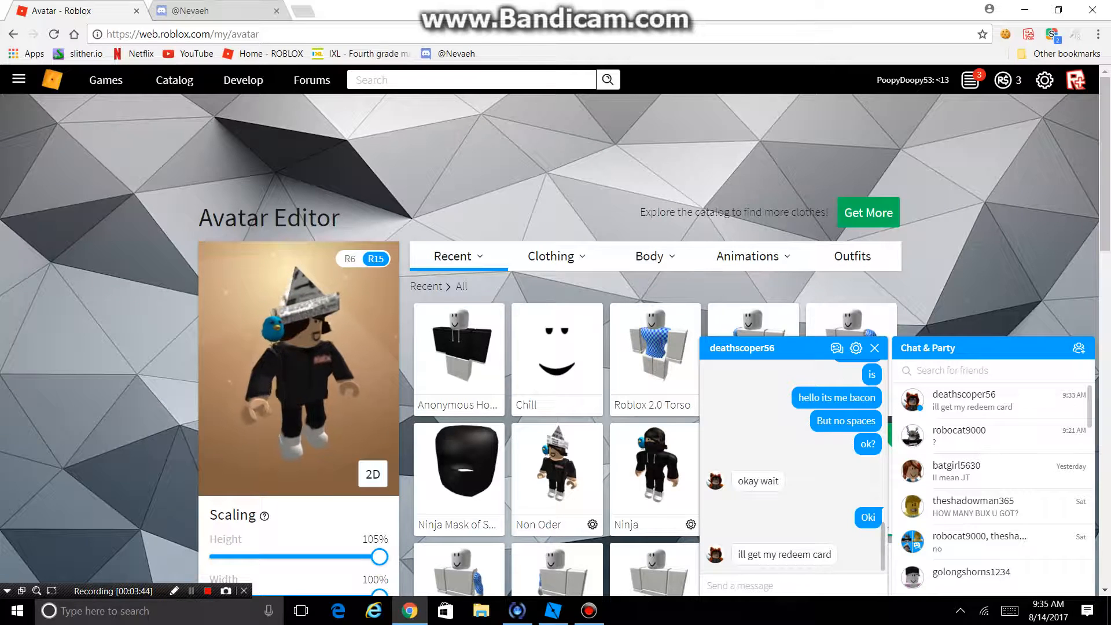
text(ROB)
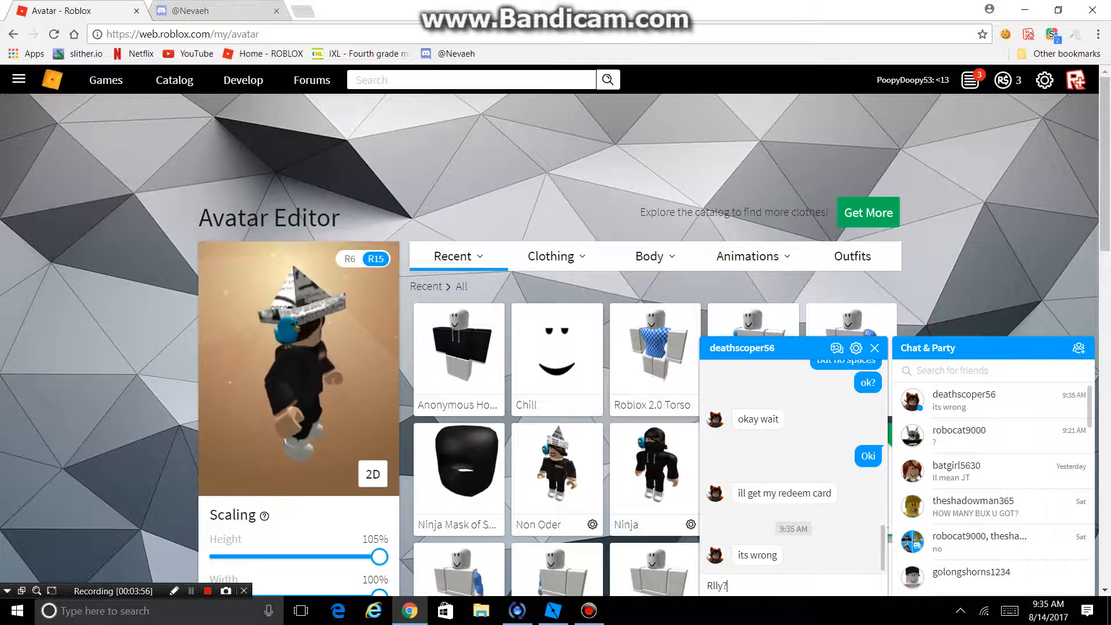
key(Return)
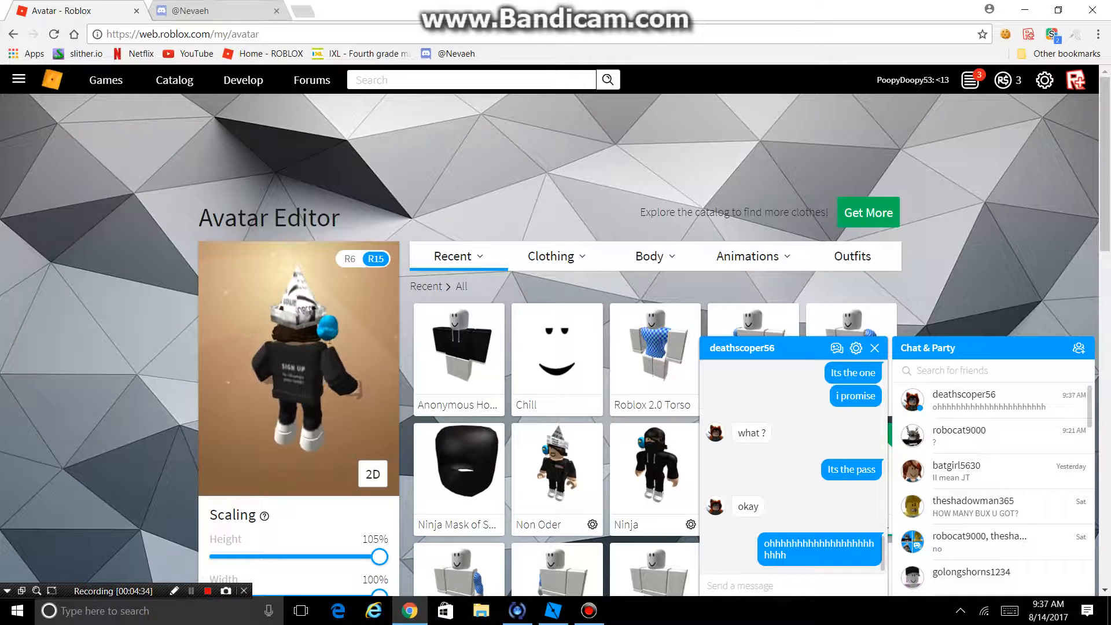
Step: Send 'That pass is' and follow-up 'that' messages, several getting moderated
text(tHA)
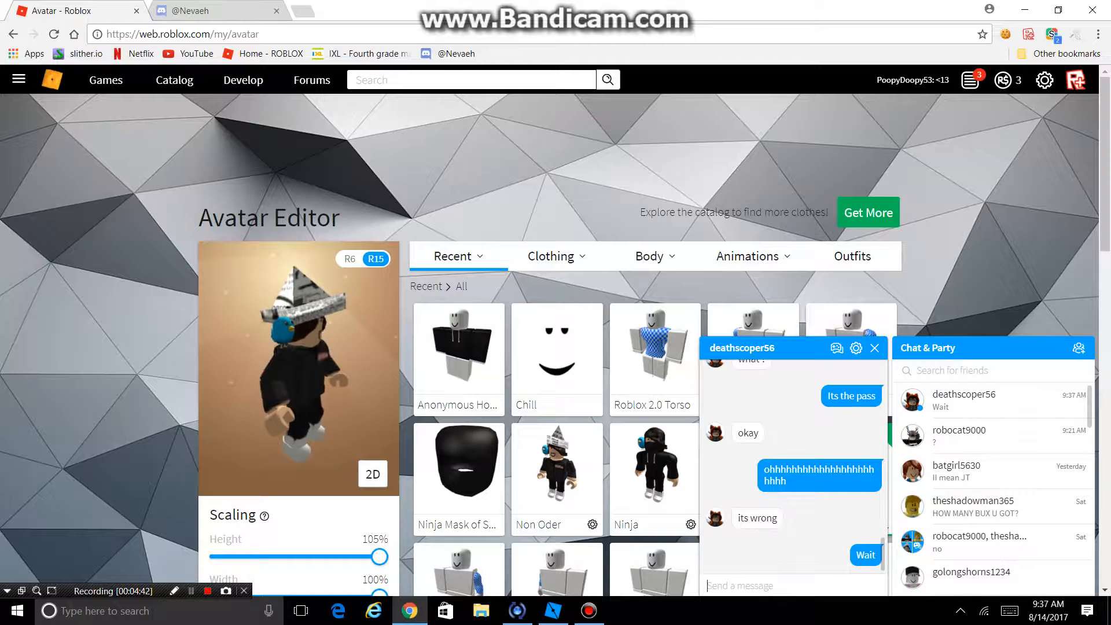
text(That)
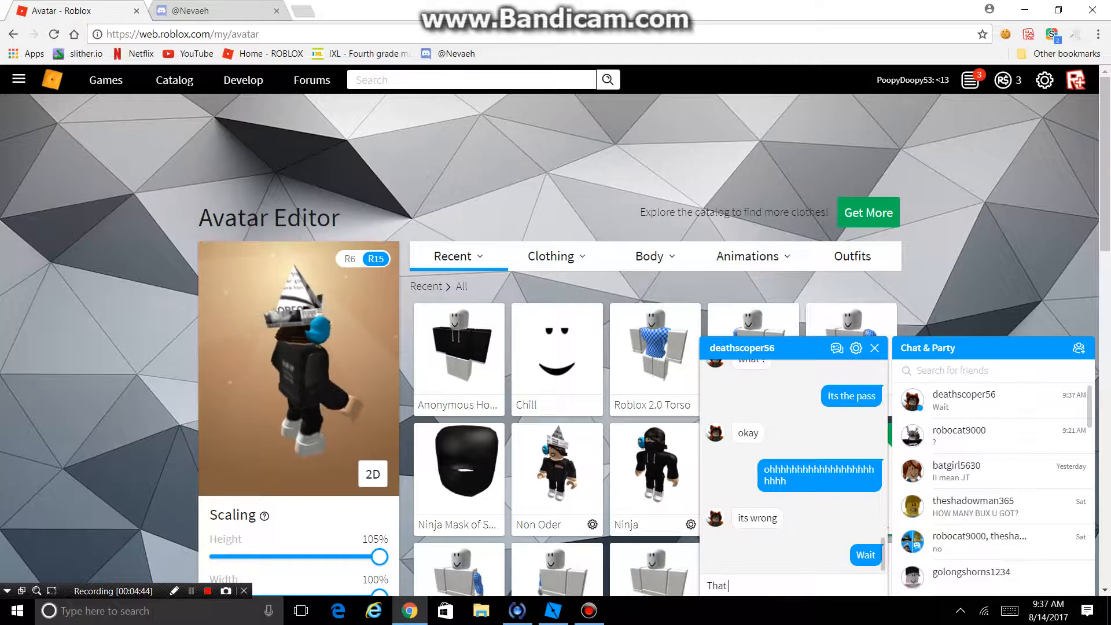
text(pass is for my ema)
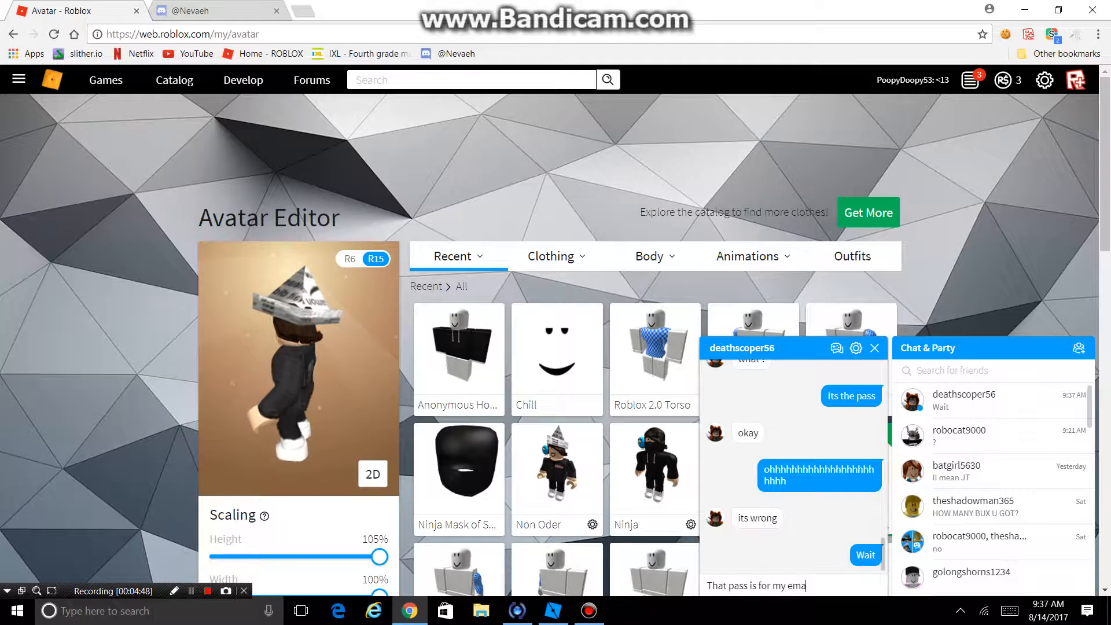
key(Return)
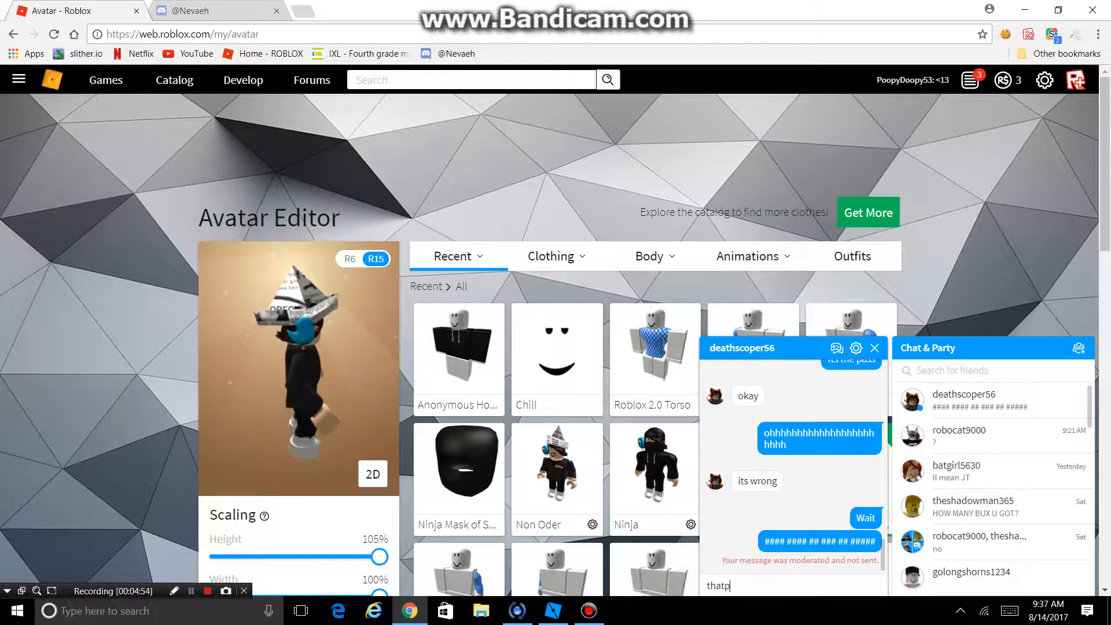
key(Return)
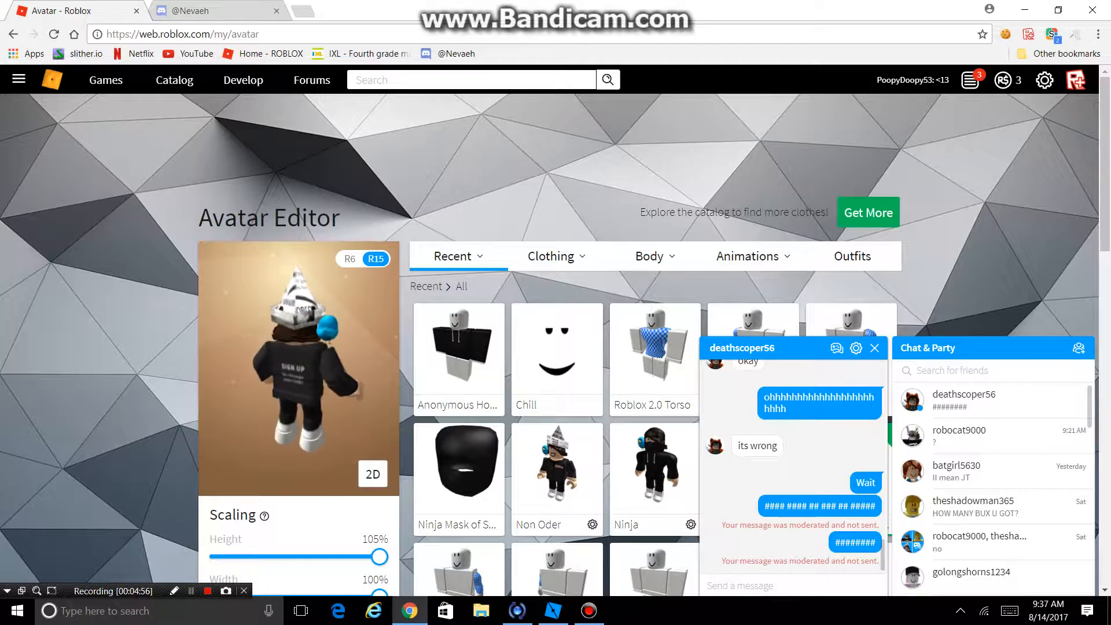
text(that)
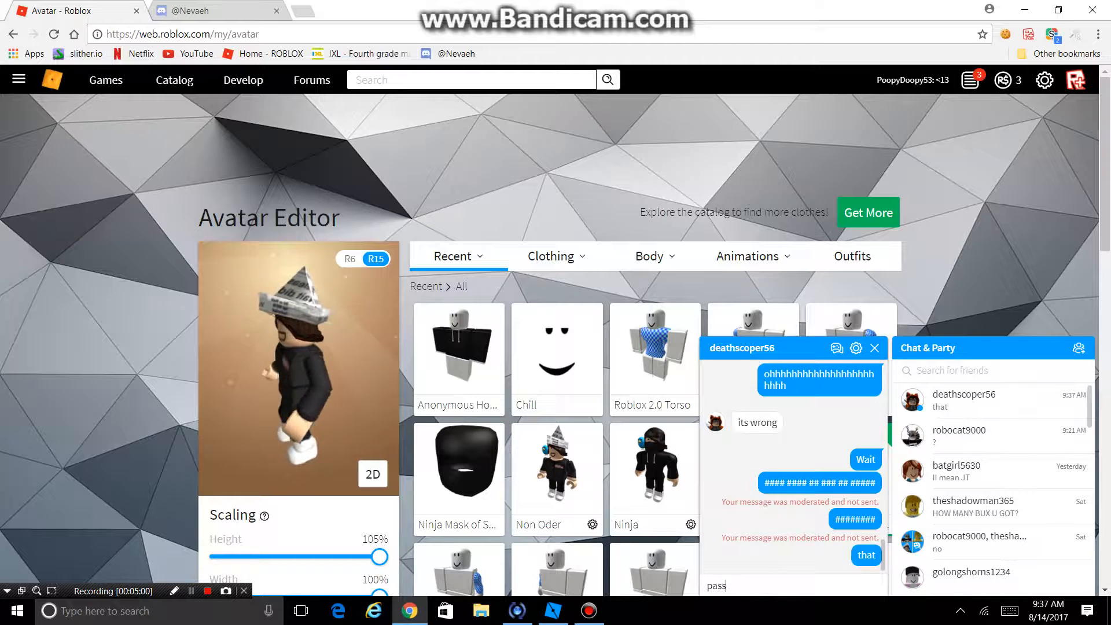
key(Return)
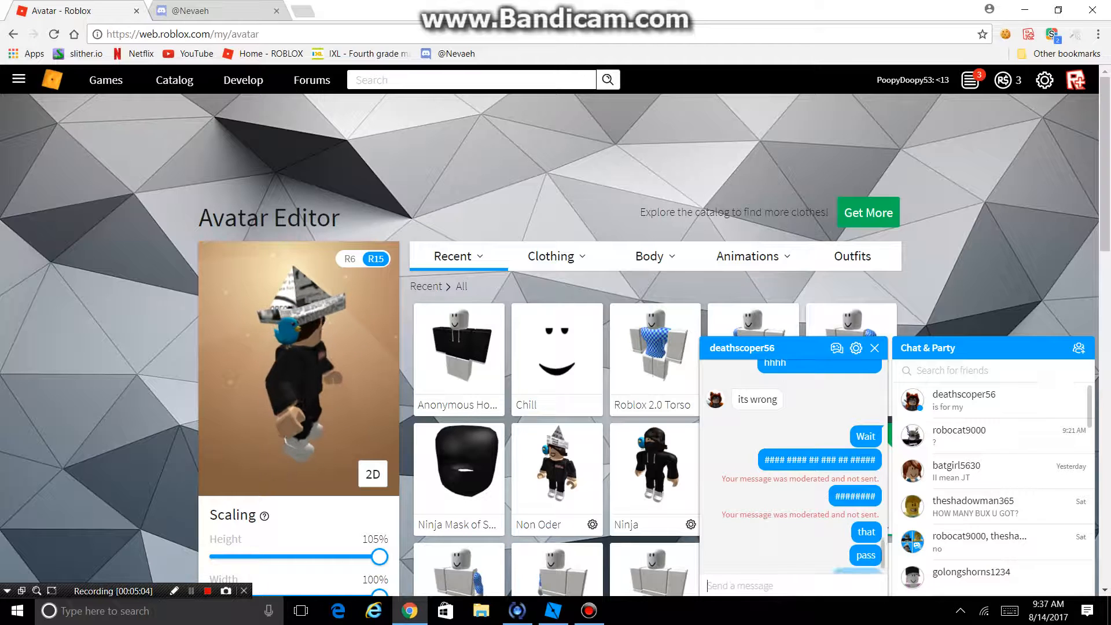
Step: Send spelled-out 'emai', '3m' and '-m' fragments to get past moderation
text(emai)
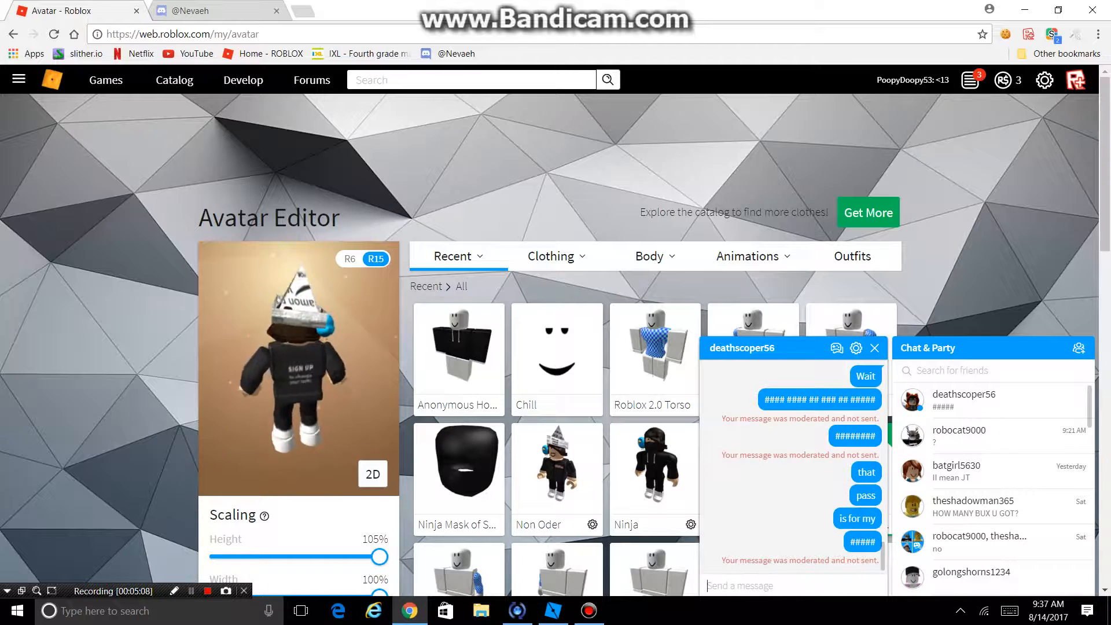
text(3m)
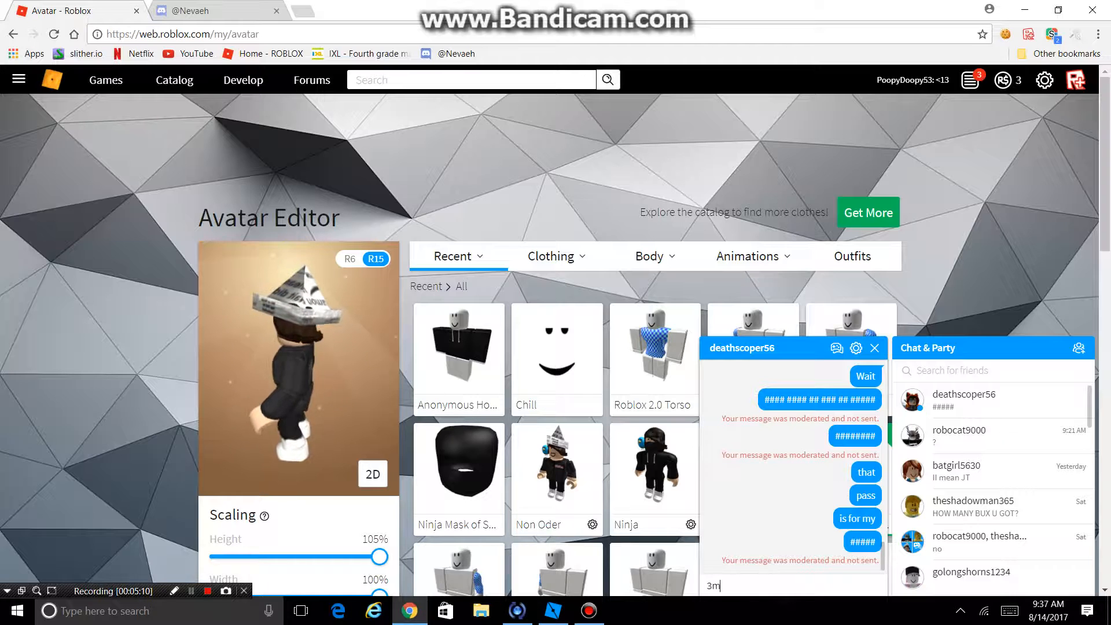
key(Return)
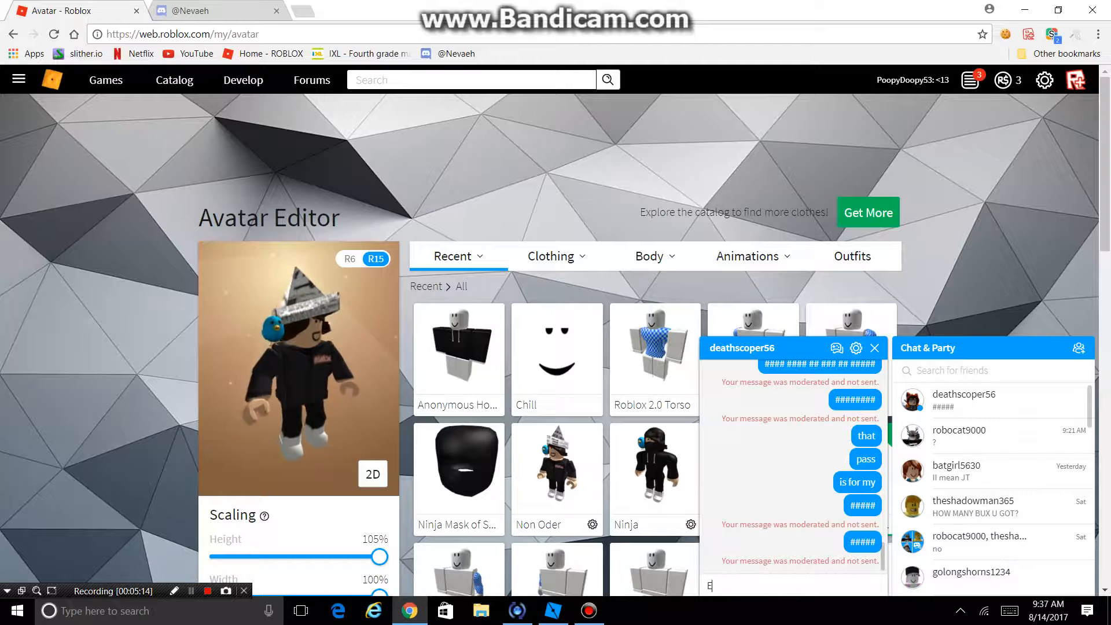
text(-m)
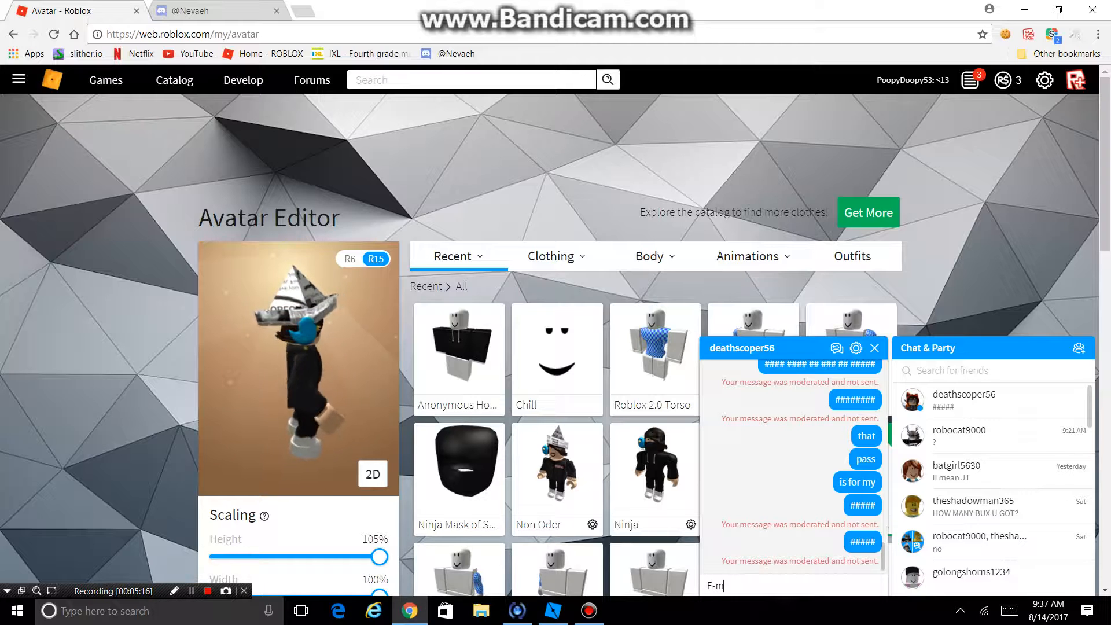
key(Return)
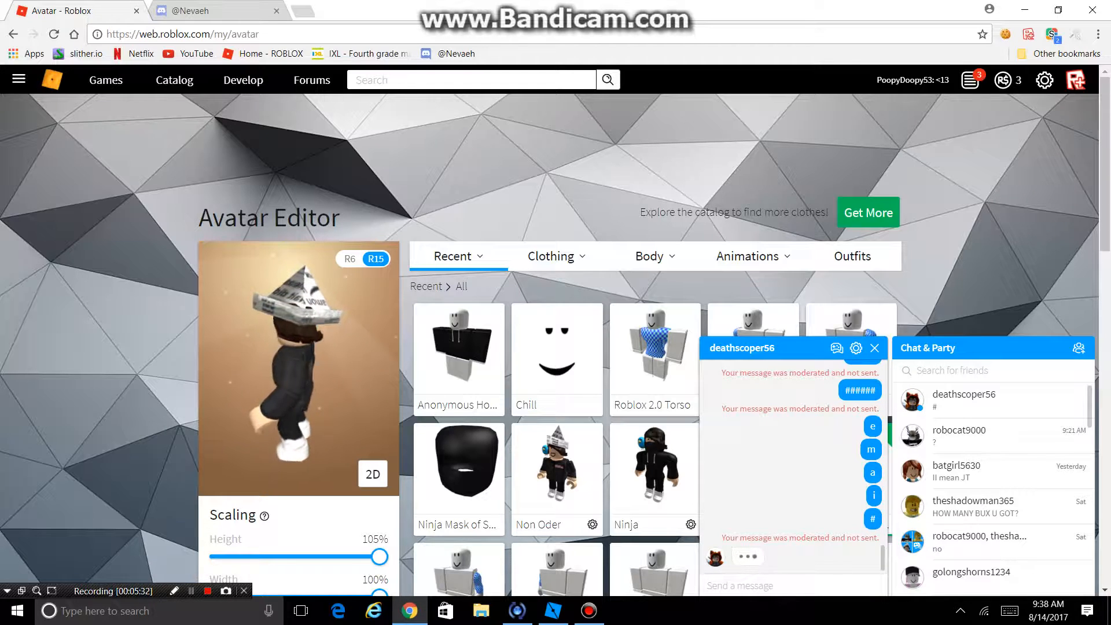
Step: Send 'hello it me bacon' and the 'its' correction until the friend answers okay
text(mu)
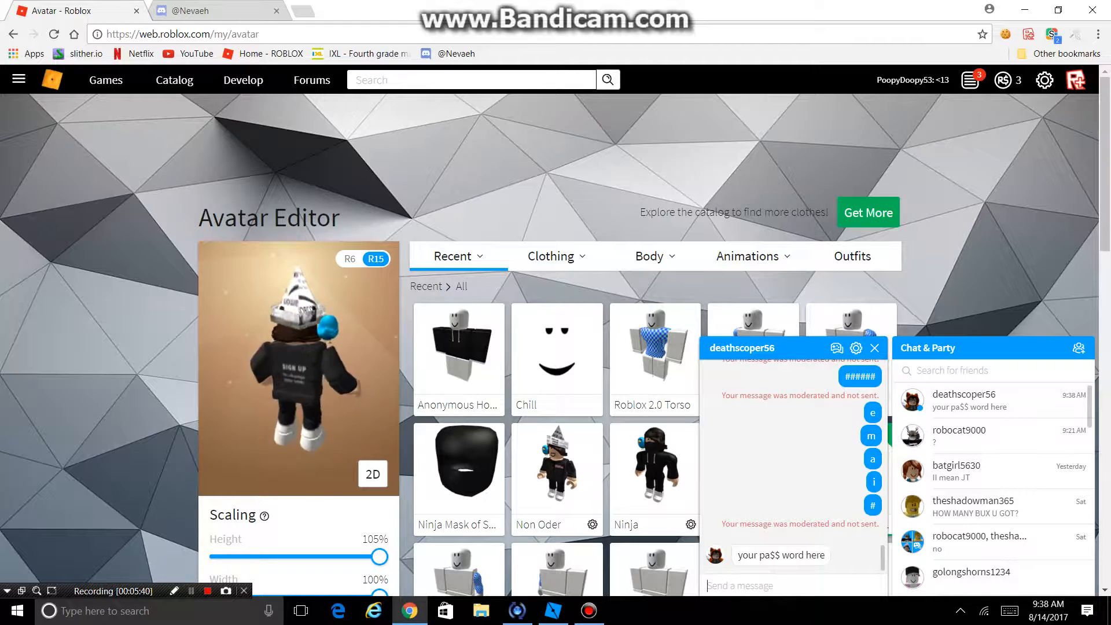
text(hello)
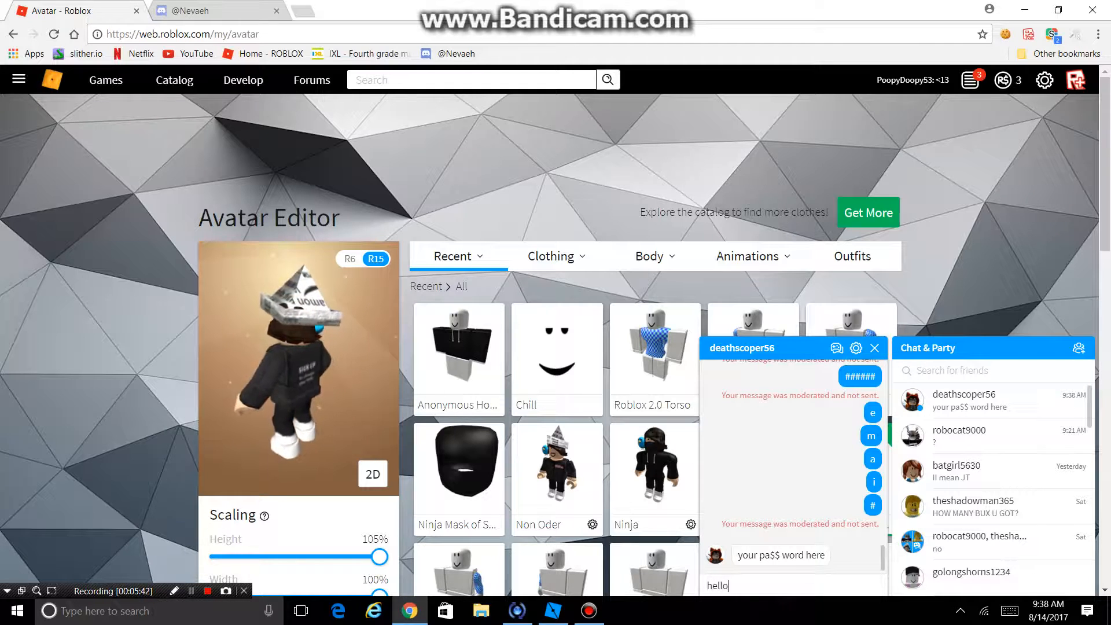
text(it me)
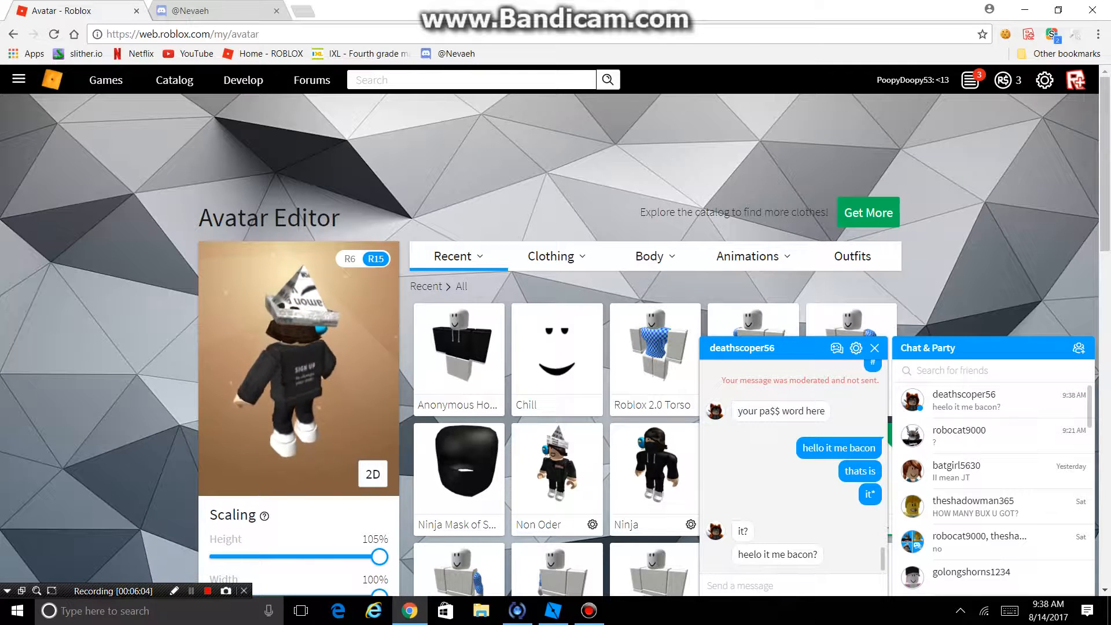
text(hello)
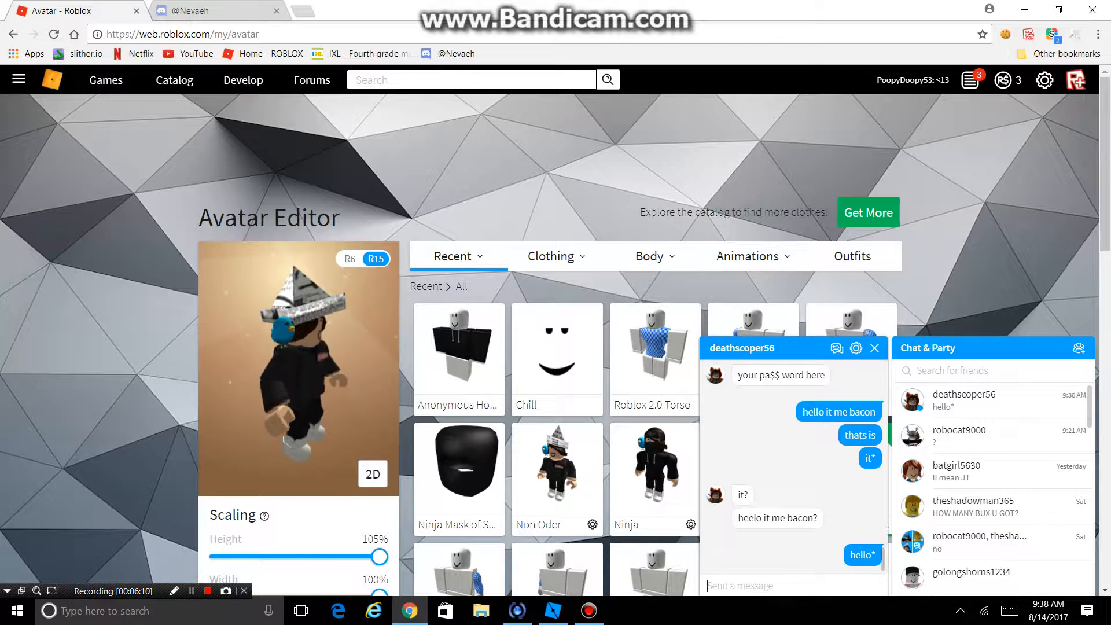
text(its)
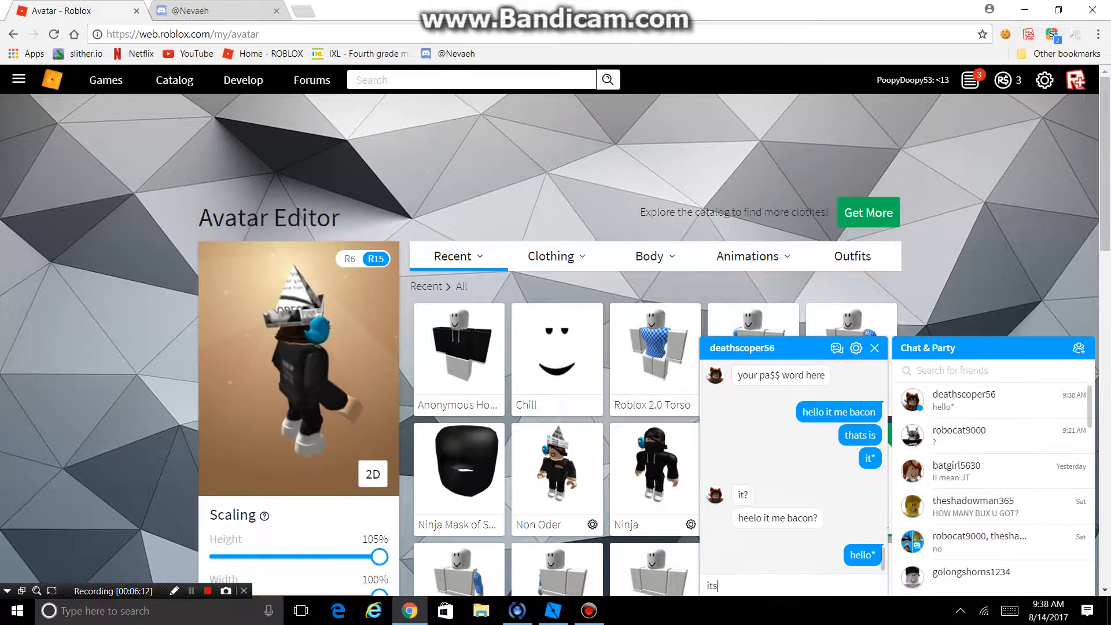
key(Return)
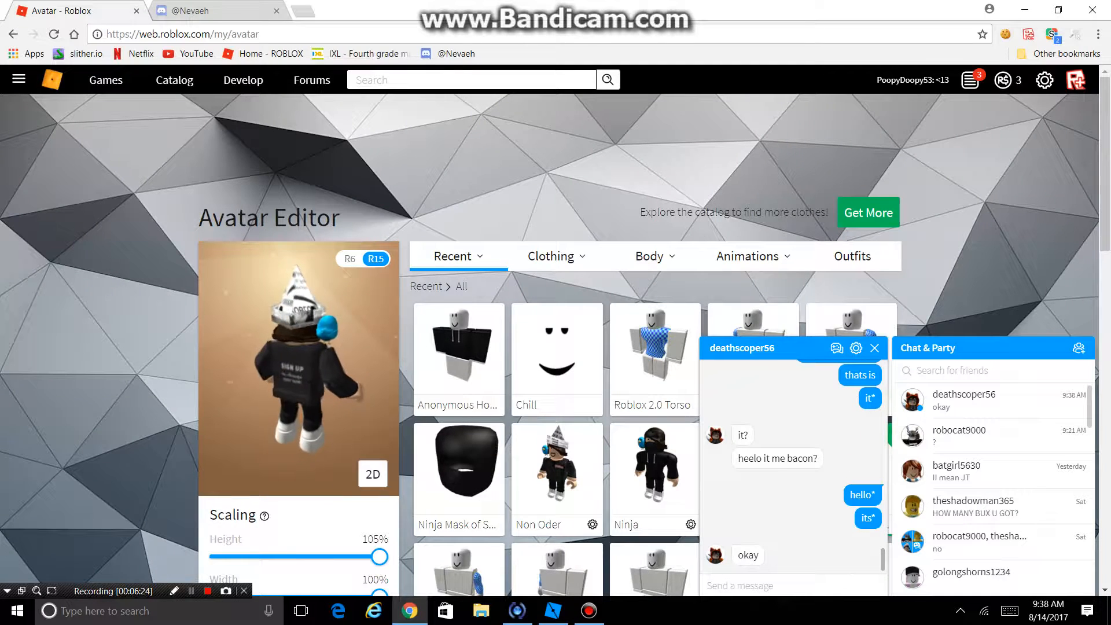
scroll(down, 3)
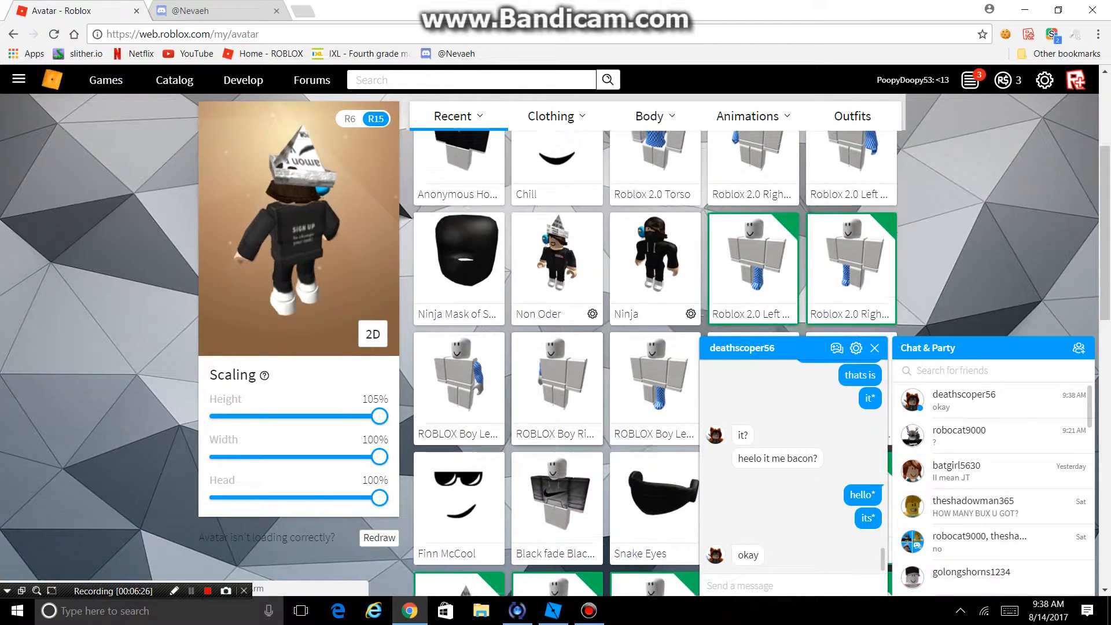
scroll(up, 3)
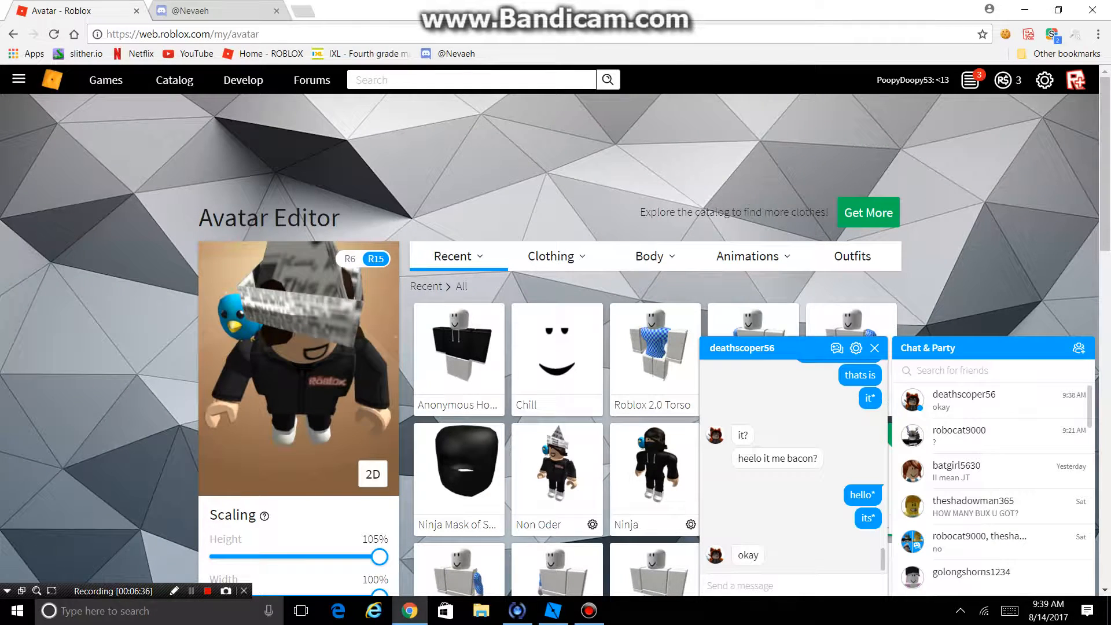
scroll(down, 3)
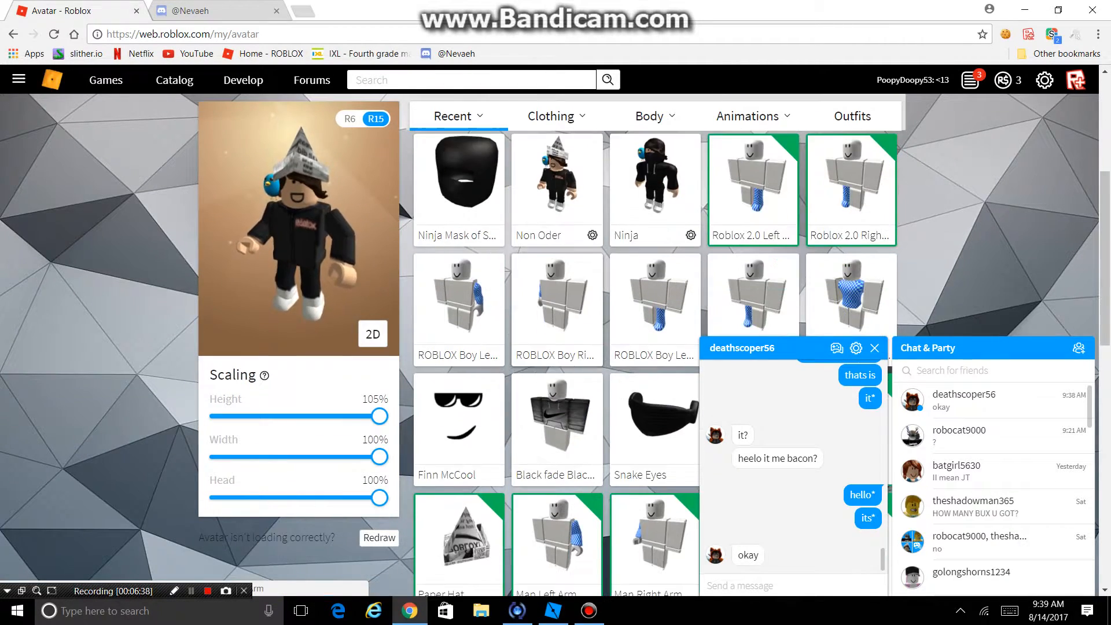
scroll(down, 3)
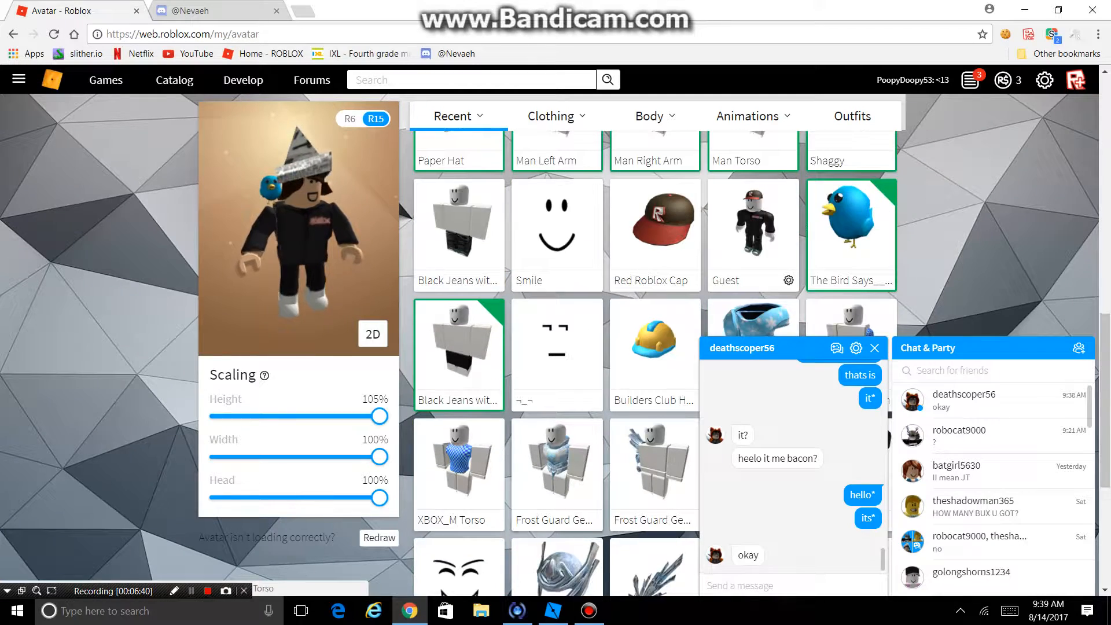
scroll(down, 3)
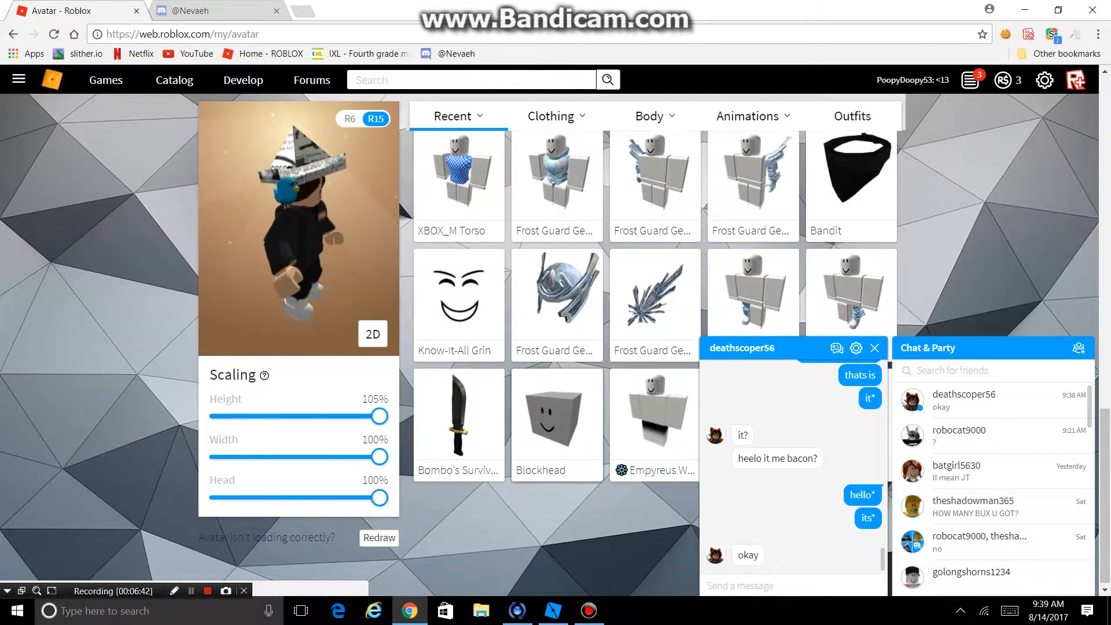
scroll(up, 3)
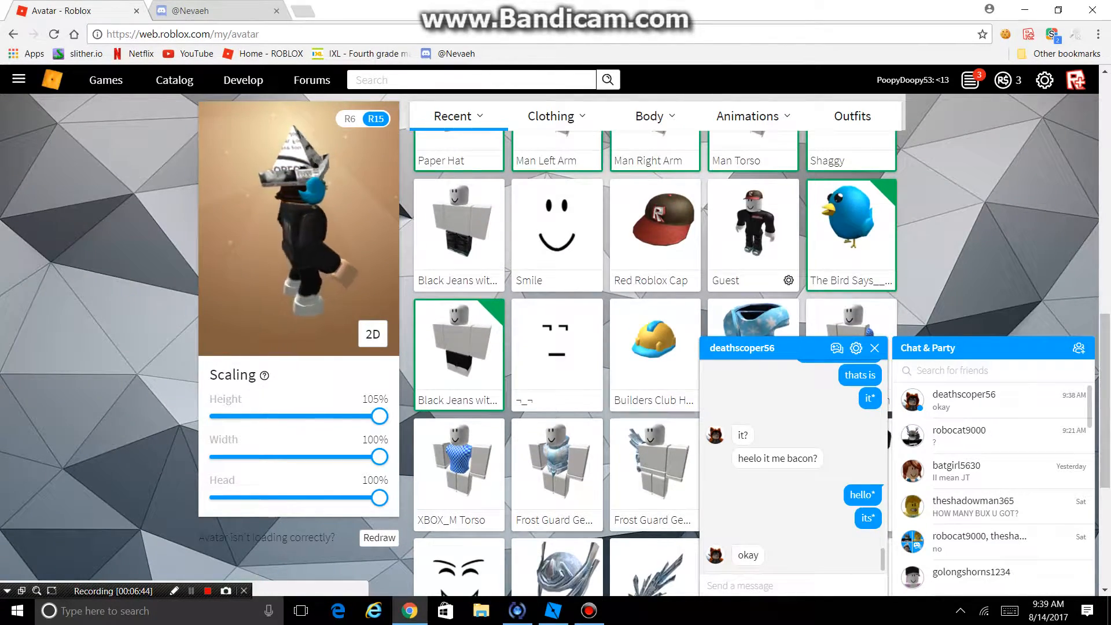
scroll(up, 3)
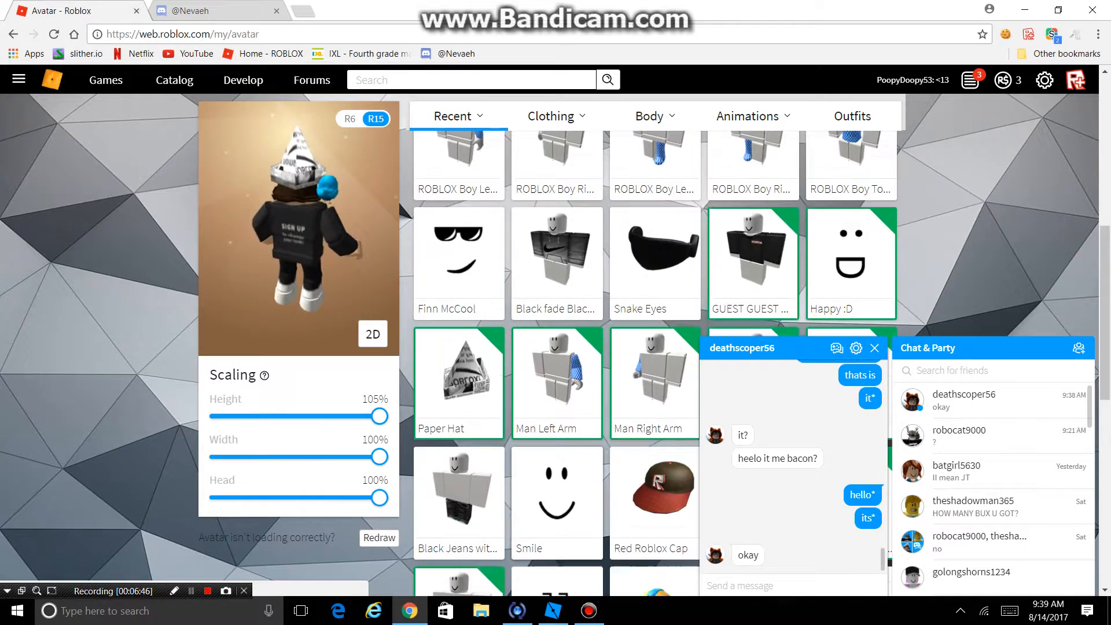
scroll(up, 3)
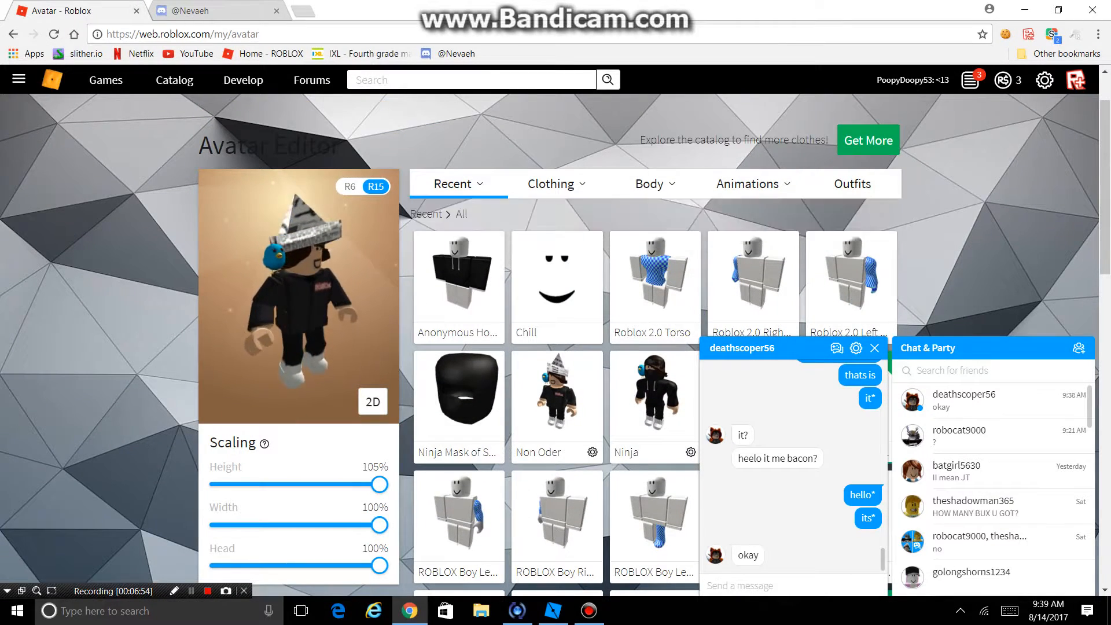
Step: Try on the JT outfit from the Outfits list, then browse the Recent items
click(650, 184)
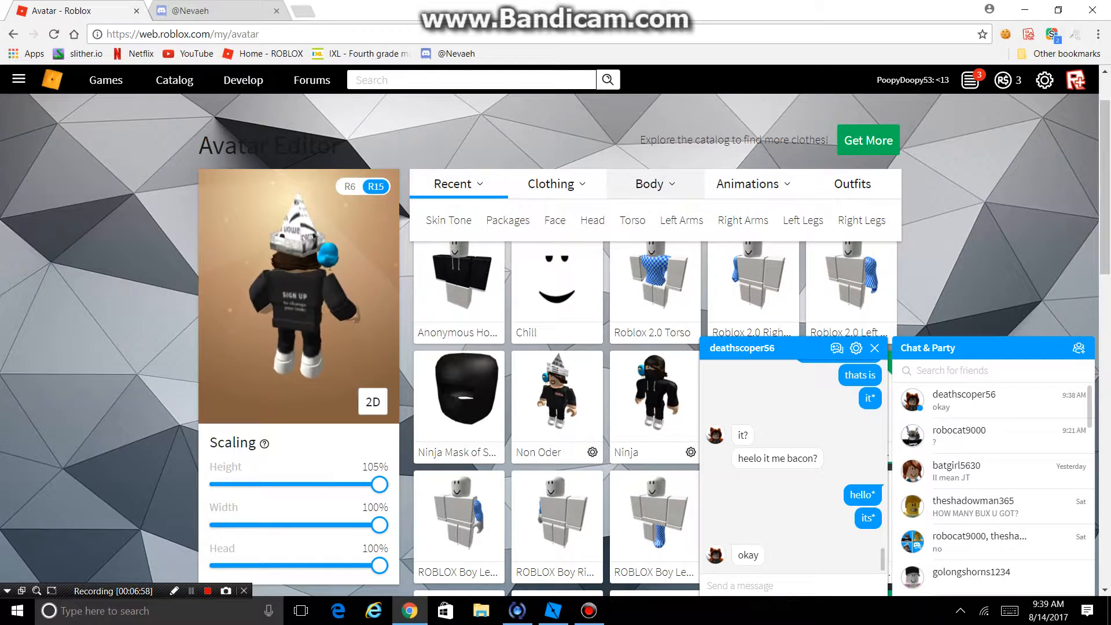
click(852, 184)
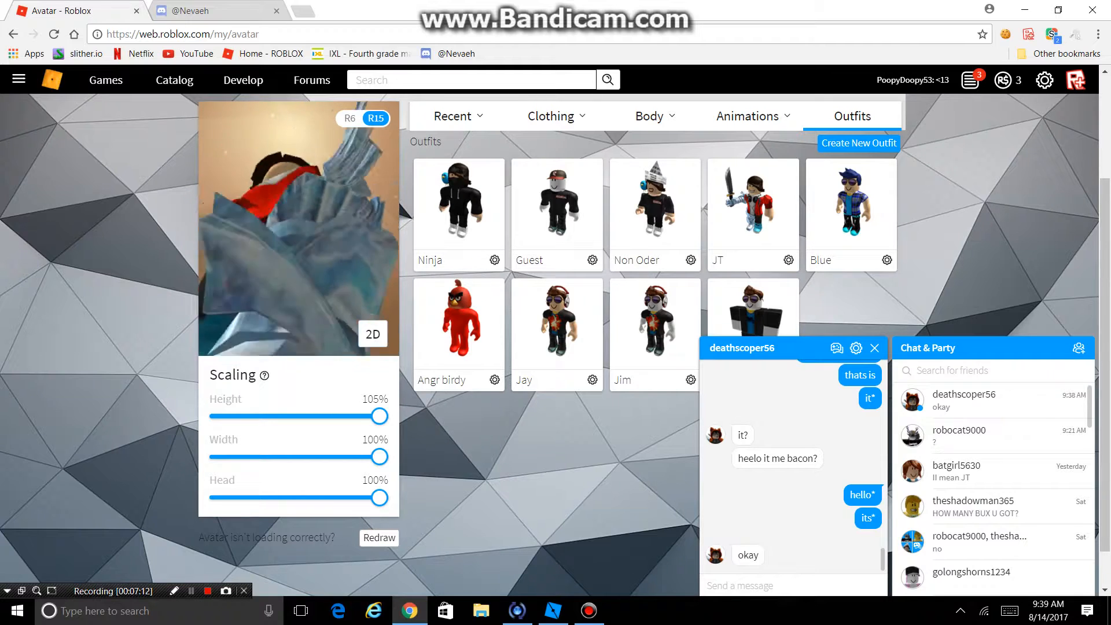
click(454, 116)
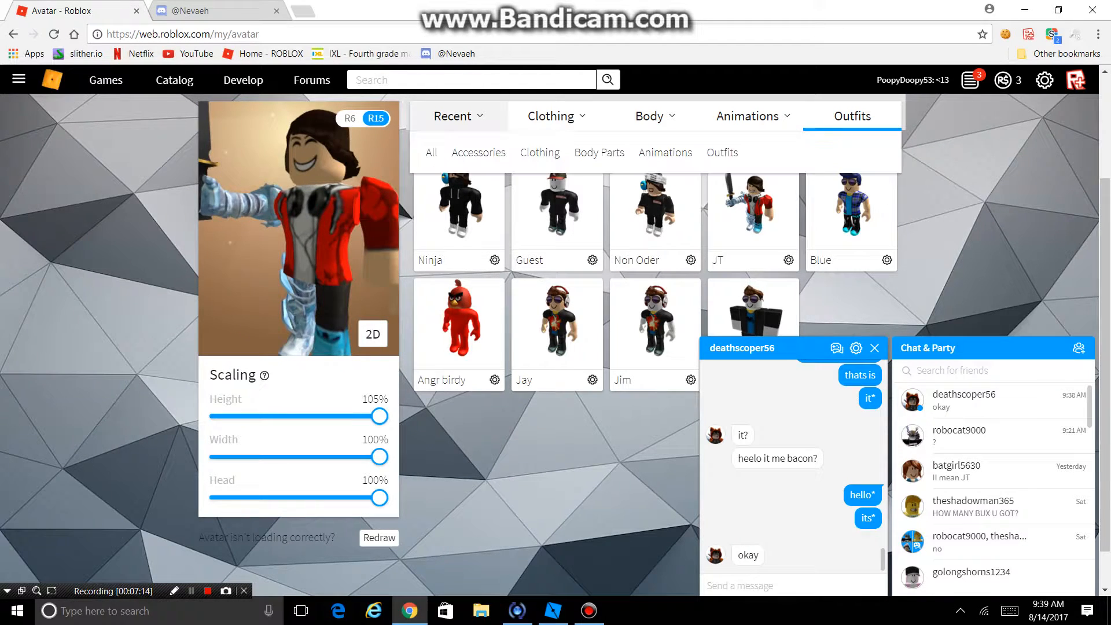
click(430, 152)
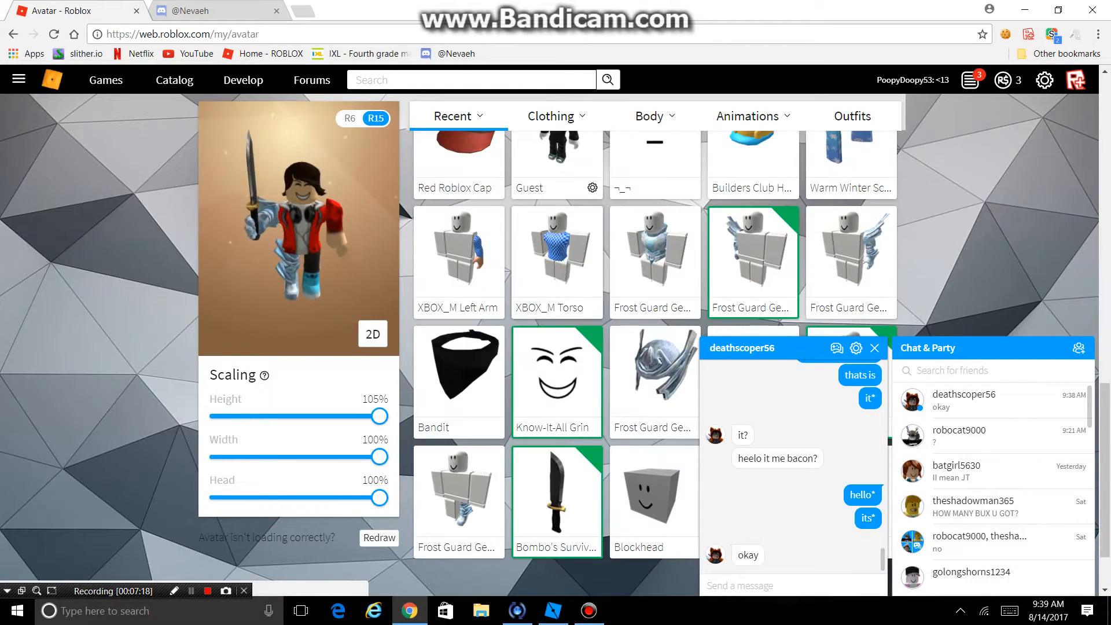
scroll(up, 3)
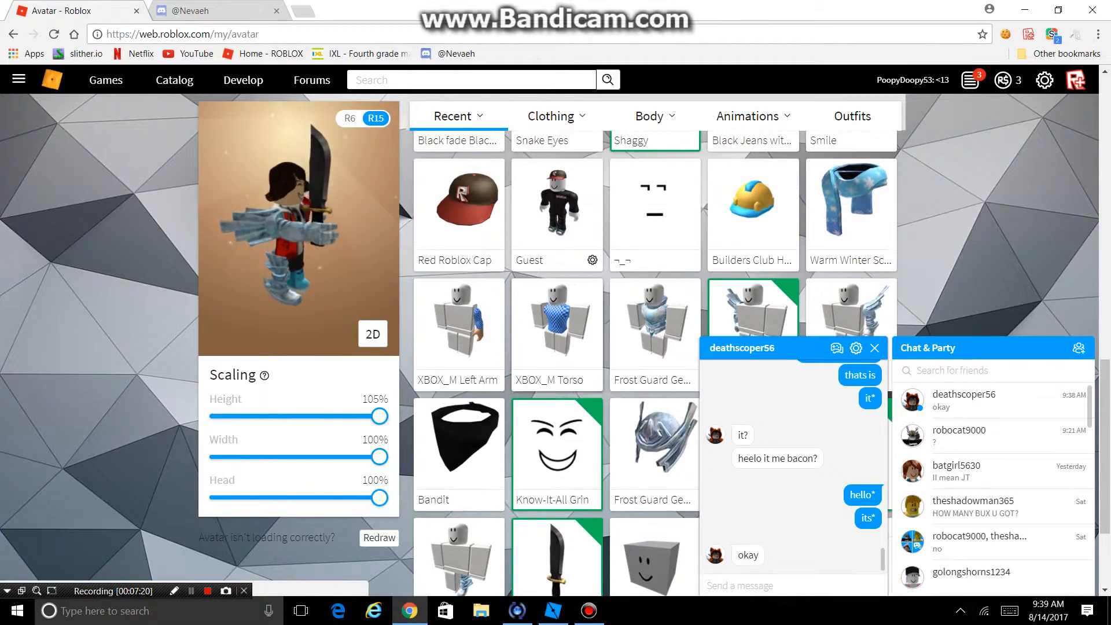
scroll(up, 3)
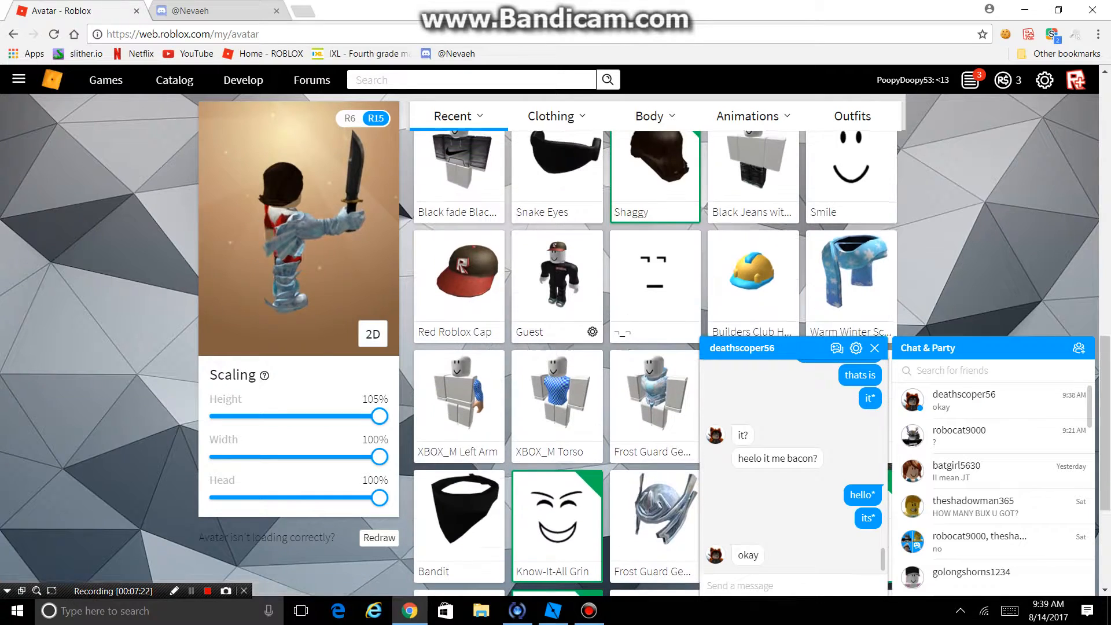
scroll(up, 3)
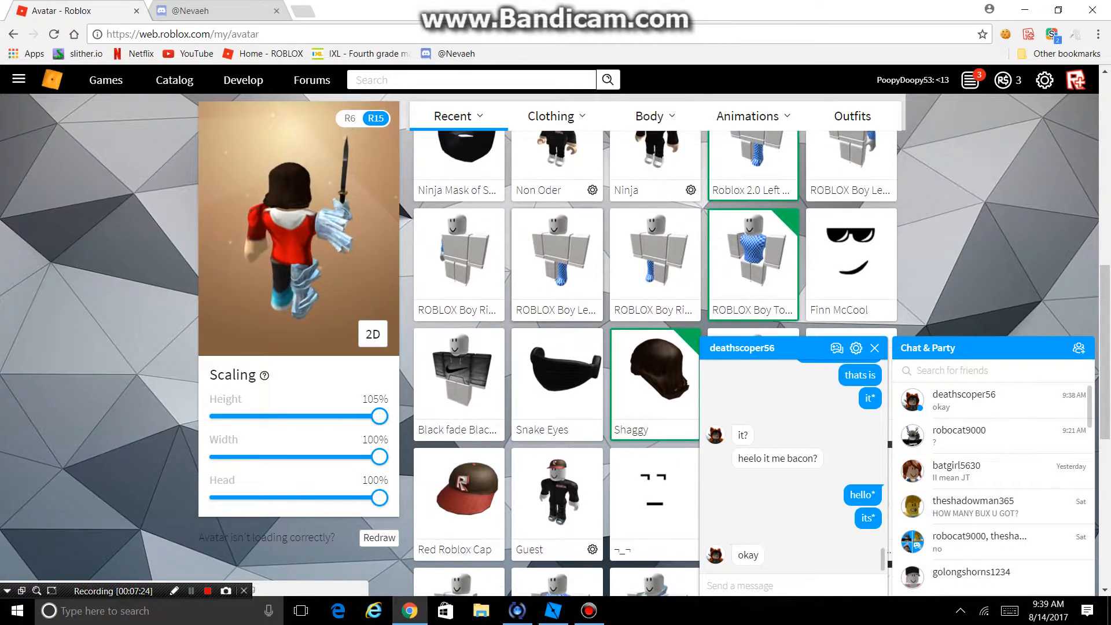
scroll(down, 3)
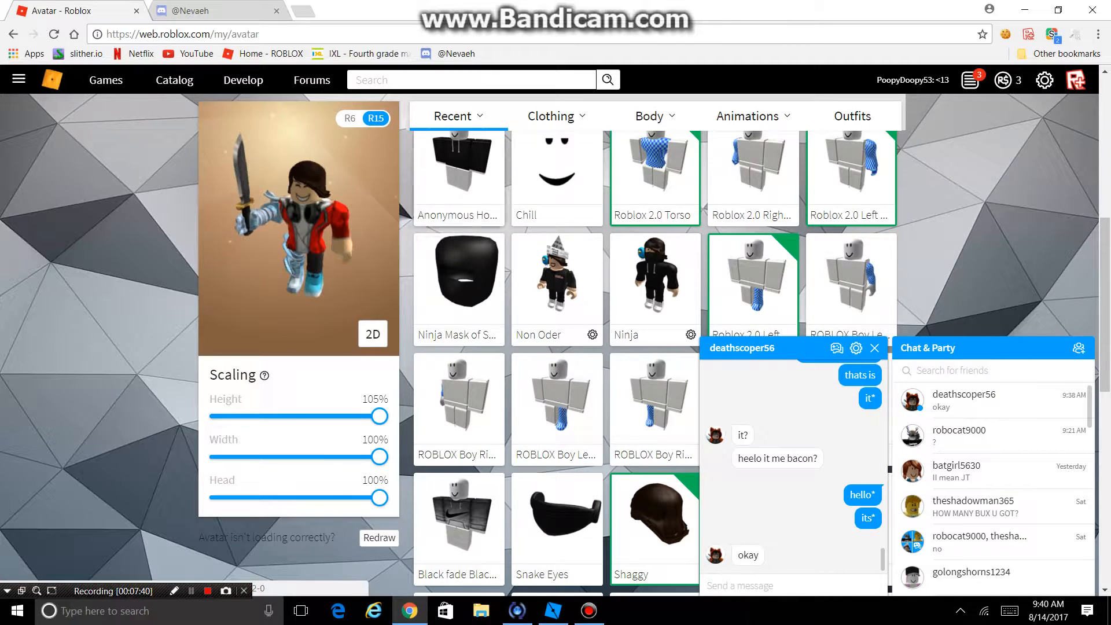
Step: Return to the Outfits list and put on the Non Oder outfit
click(648, 116)
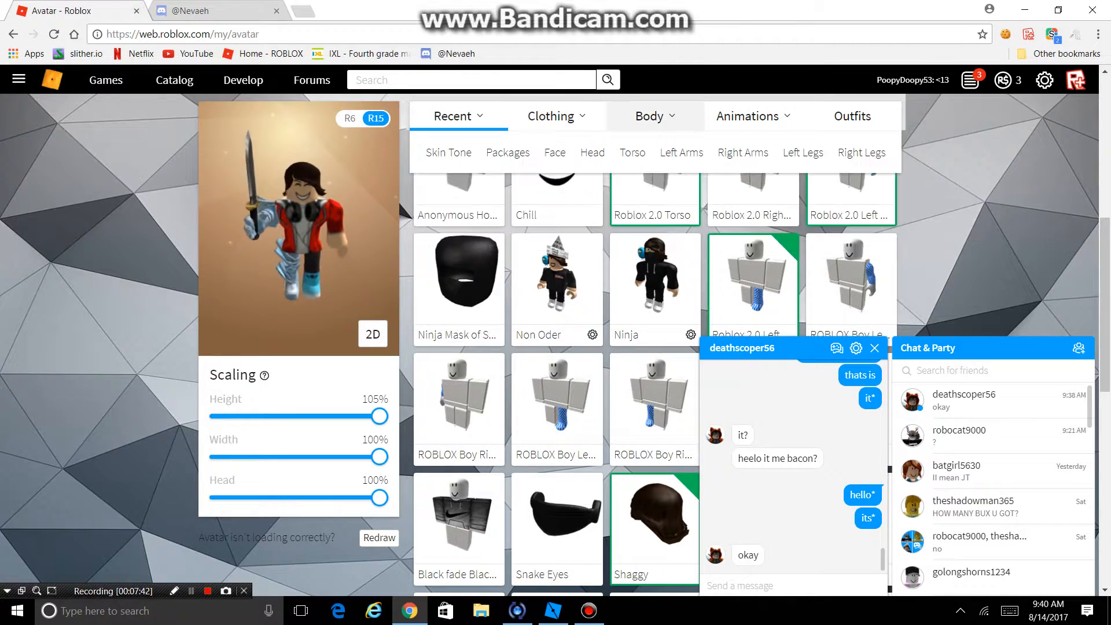
click(746, 115)
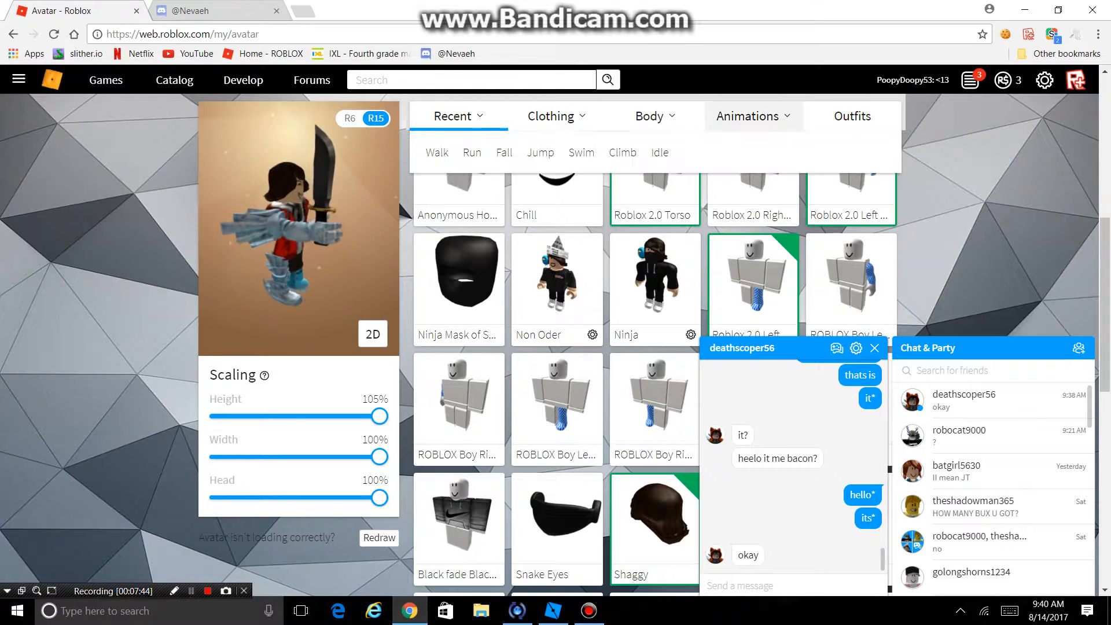
click(852, 115)
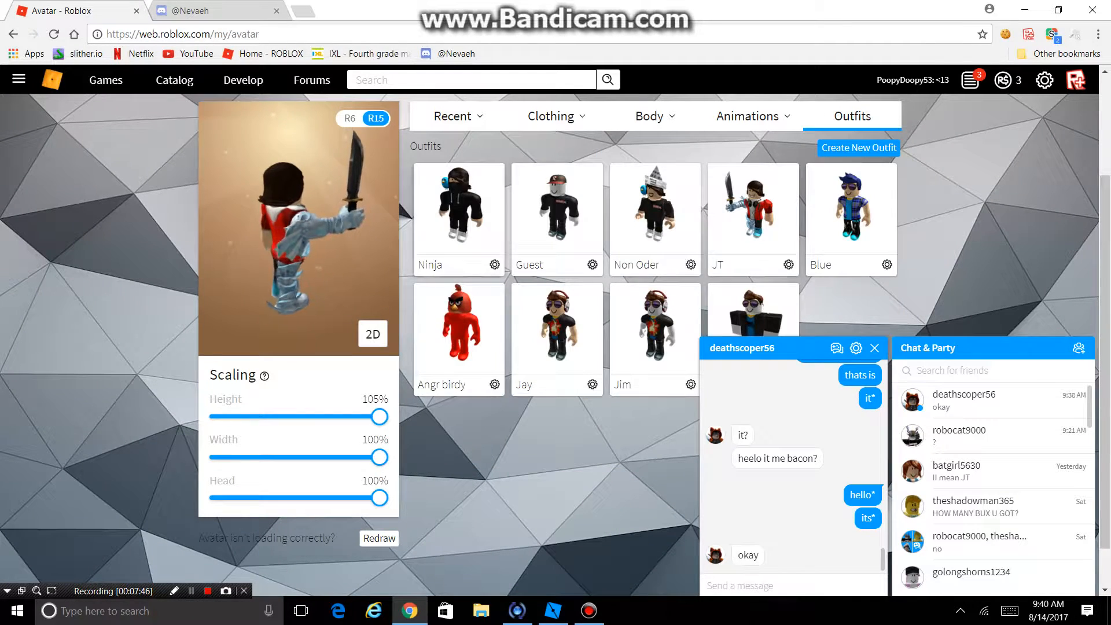
click(653, 206)
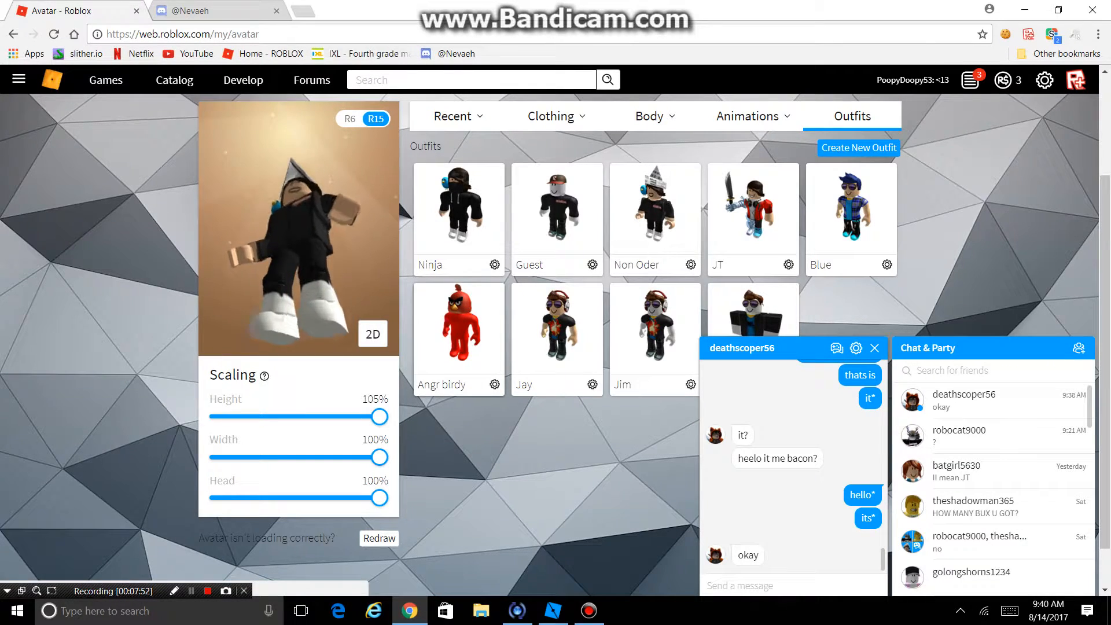
click(459, 323)
text(its)
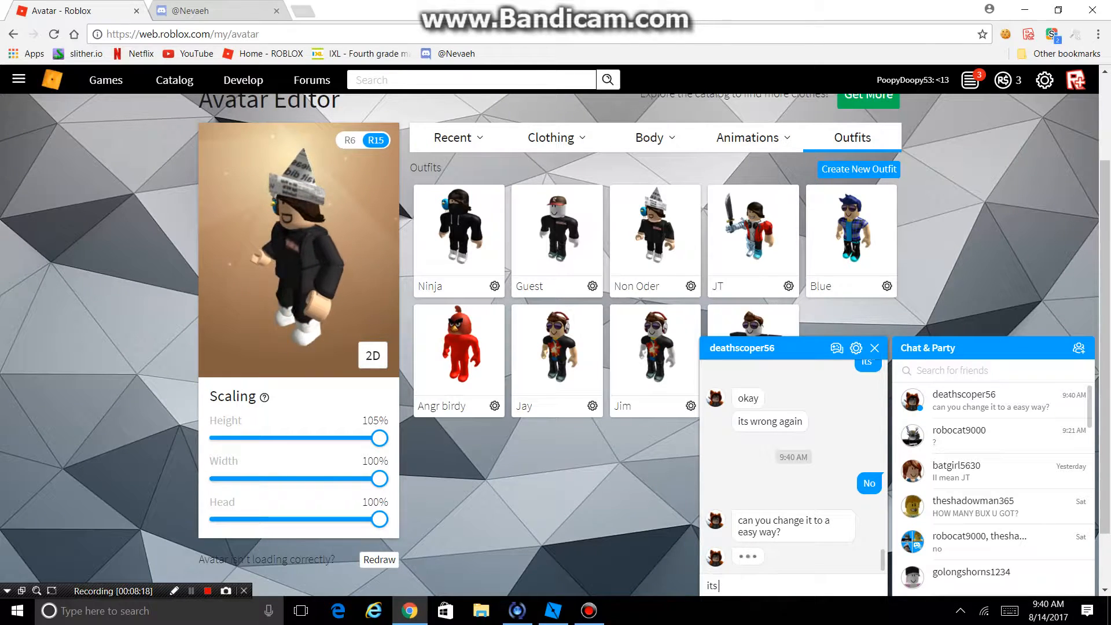
key(Return)
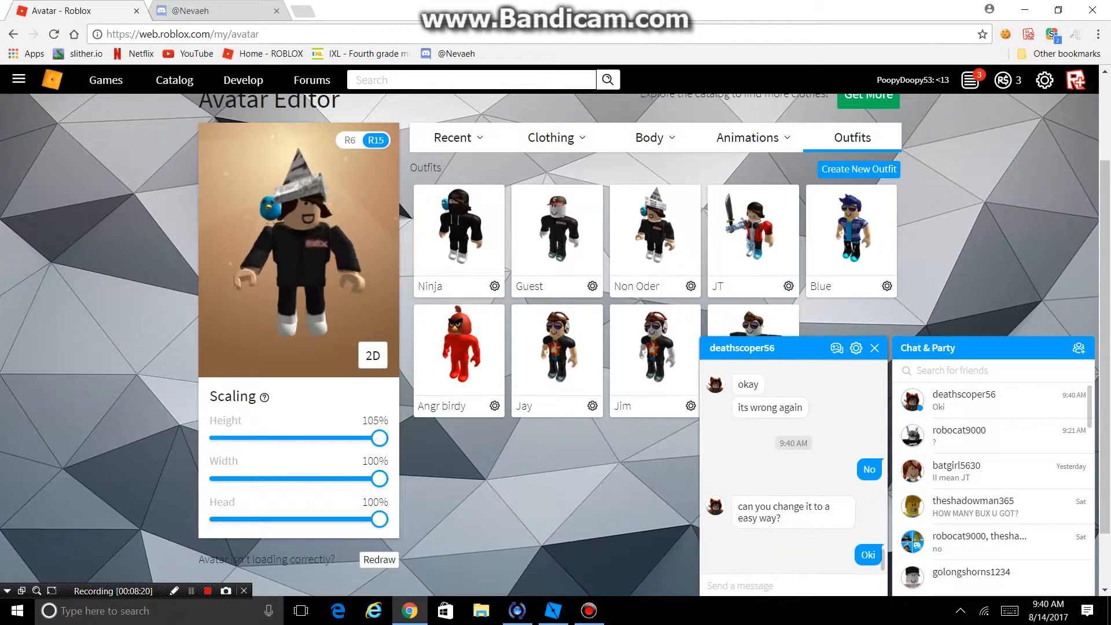
text(ll brb)
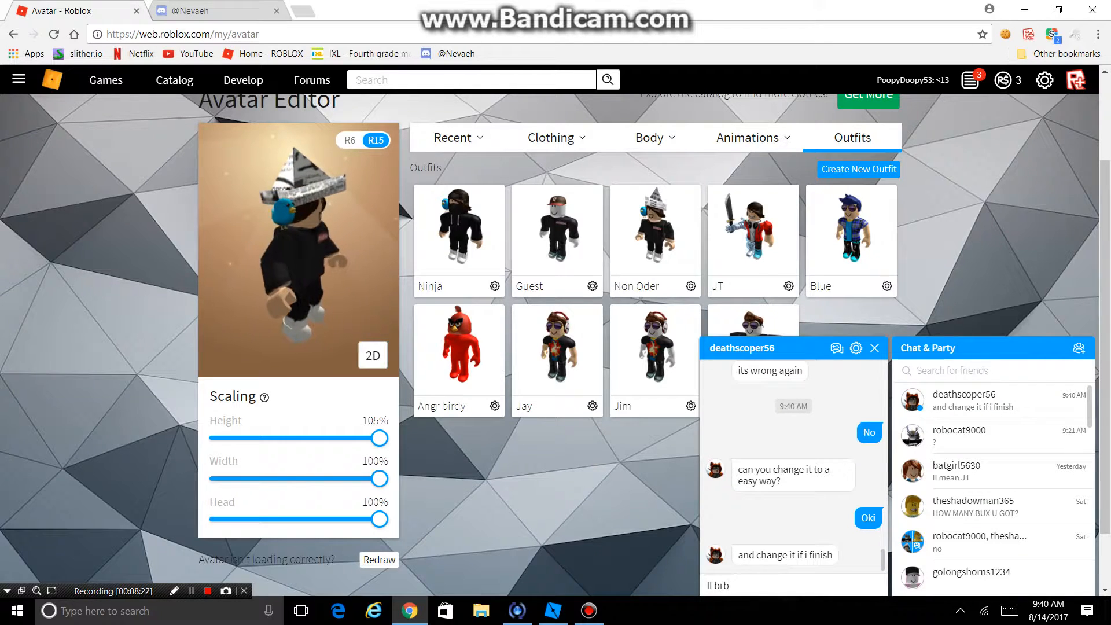
key(Return)
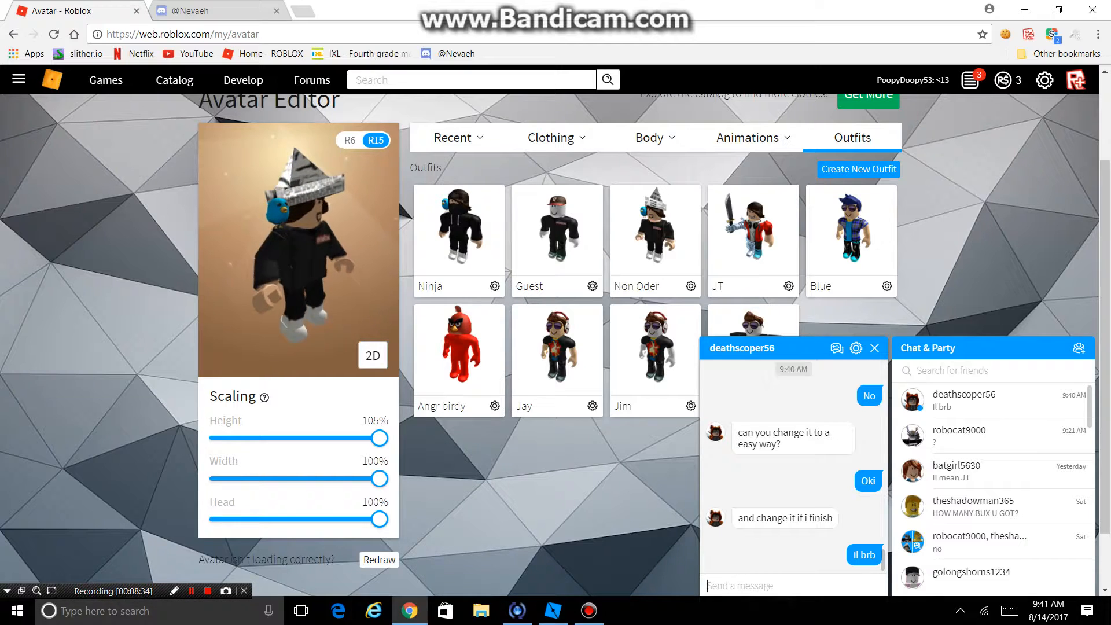
Step: Write 'I changed to the same one' to the friend
text(I ch)
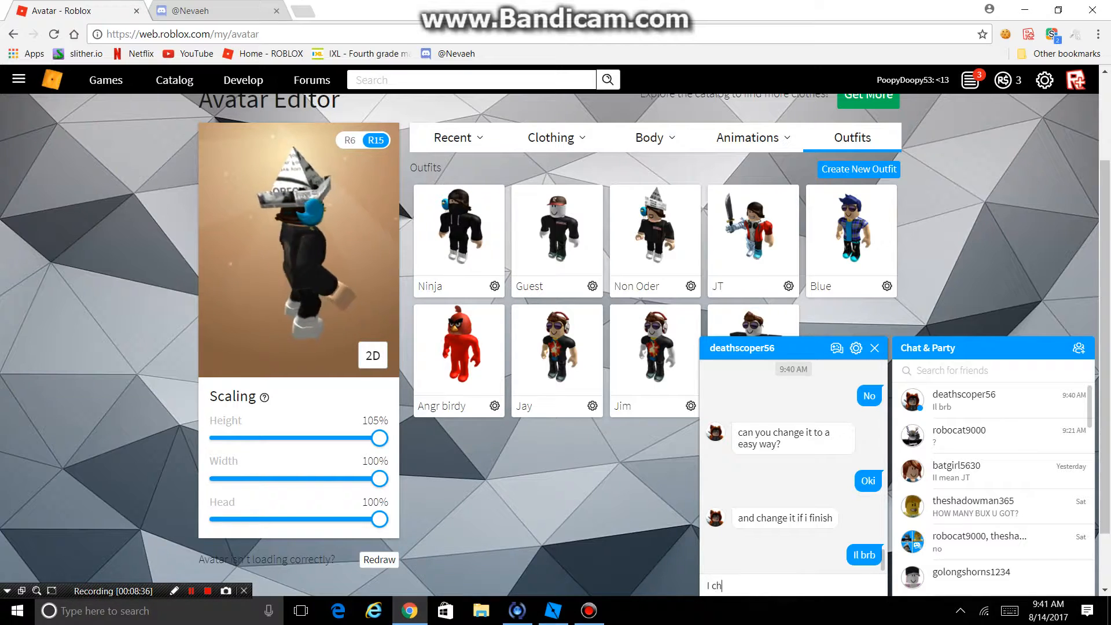
text(anged t)
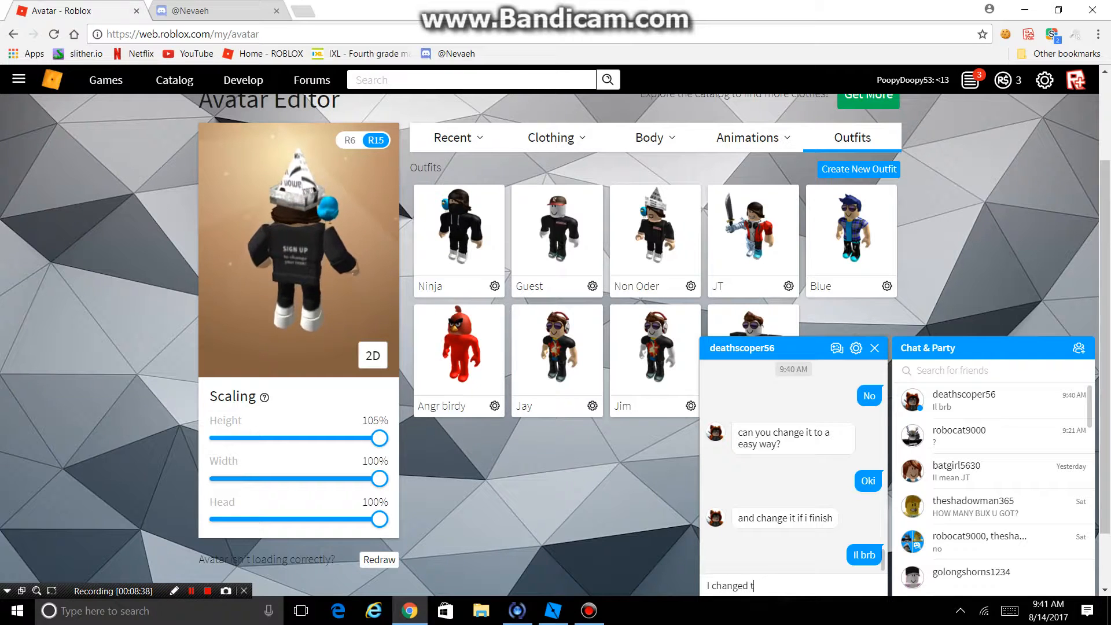
text(h)
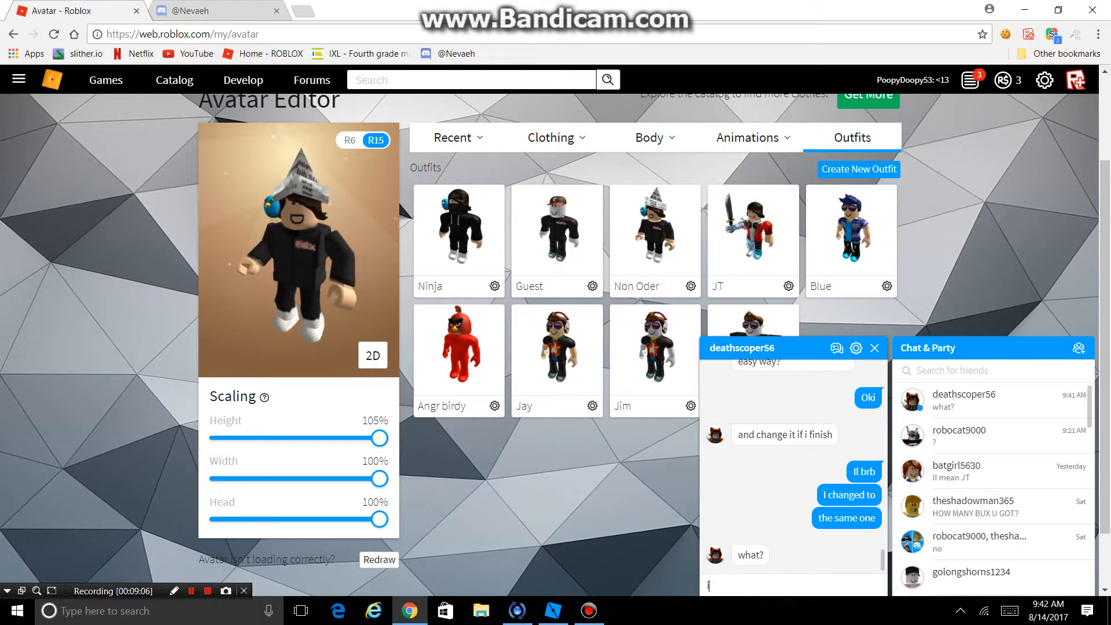
text(its t)
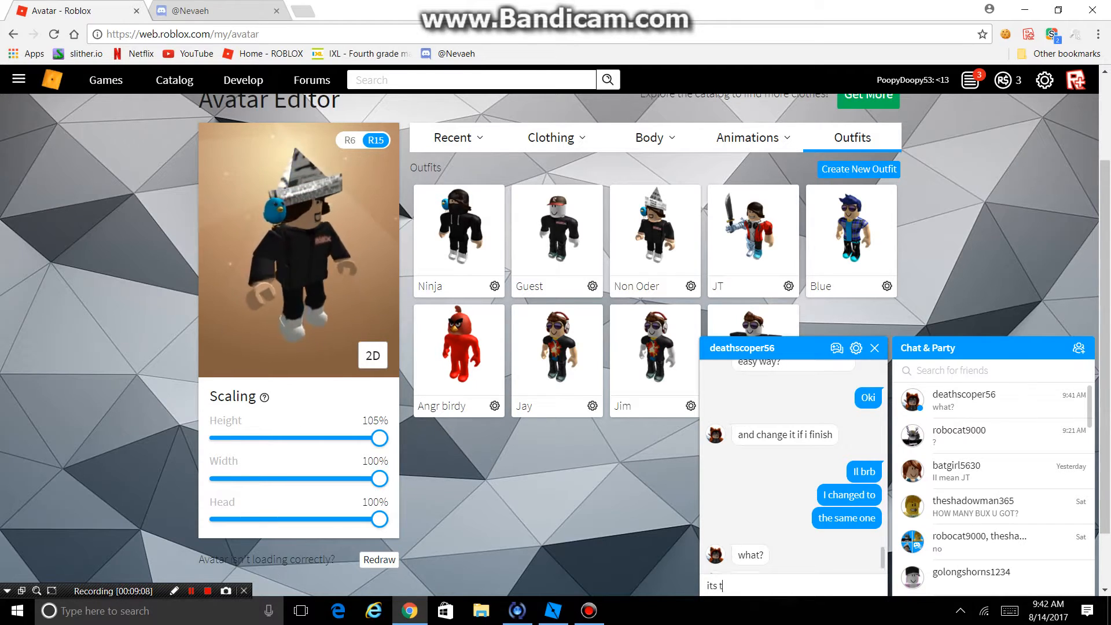